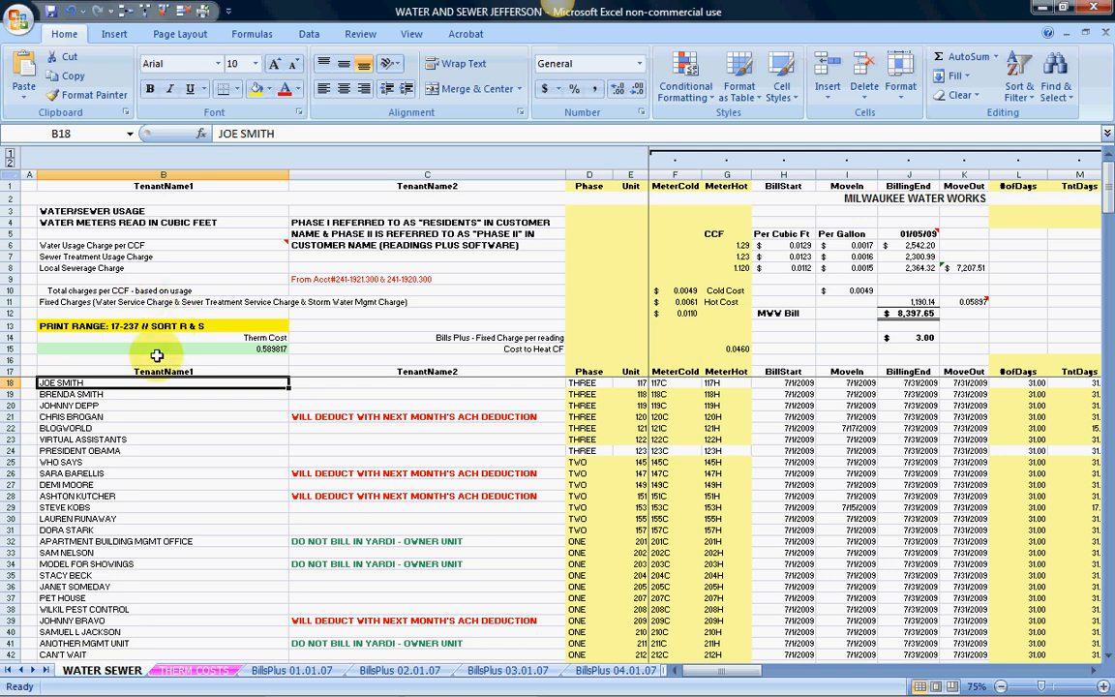
Step: Review the BillsPlus 02.01.07 and 04.01.07 readings sheets, then show the workbook's sheet list
click(194, 670)
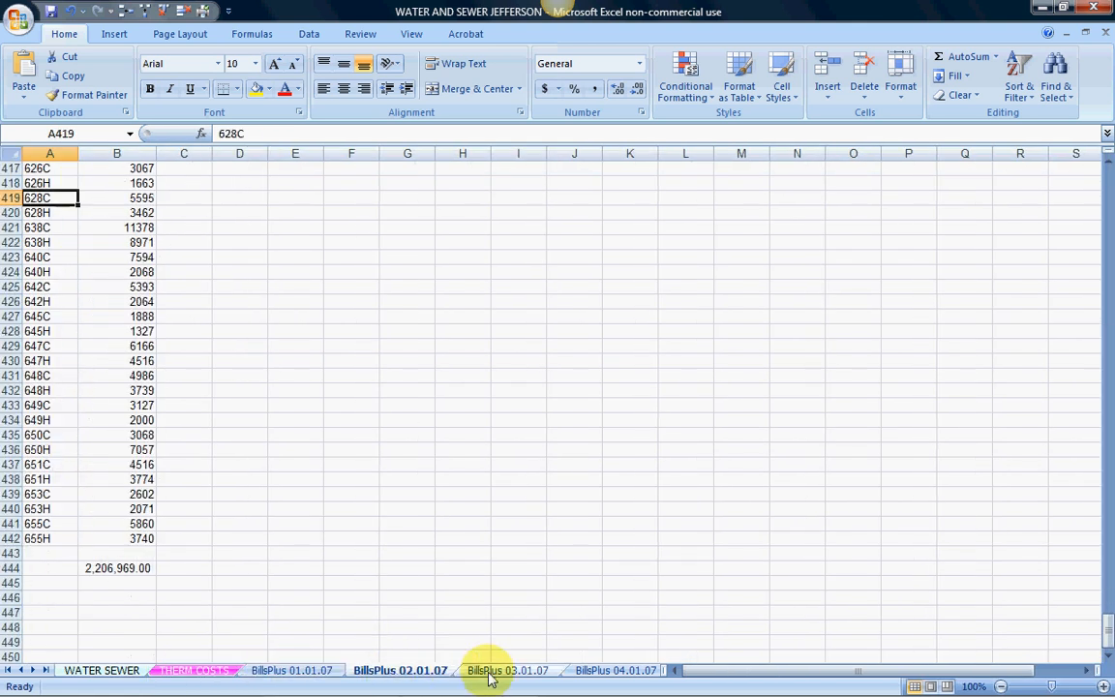
click(507, 670)
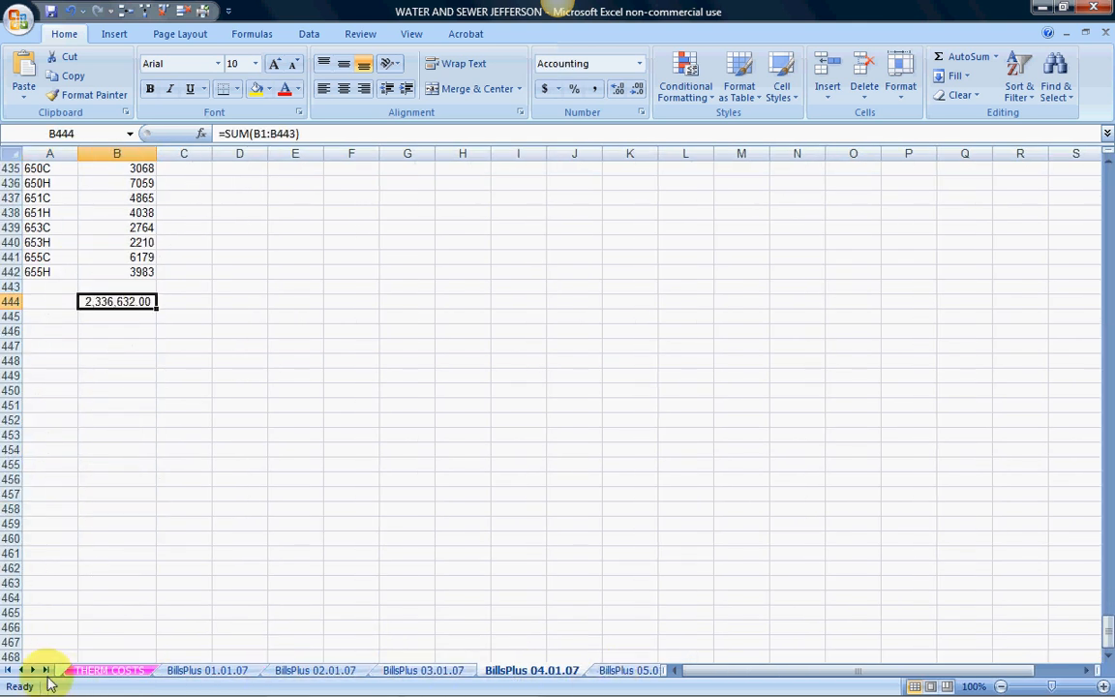
click(108, 670)
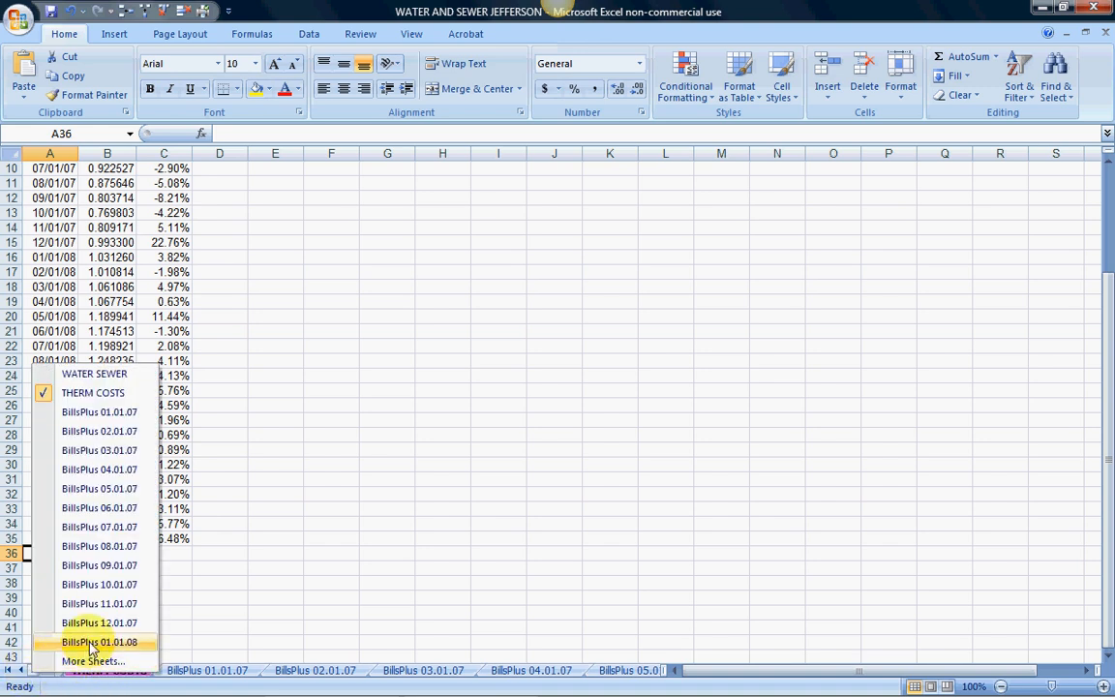
mouse_move(99, 410)
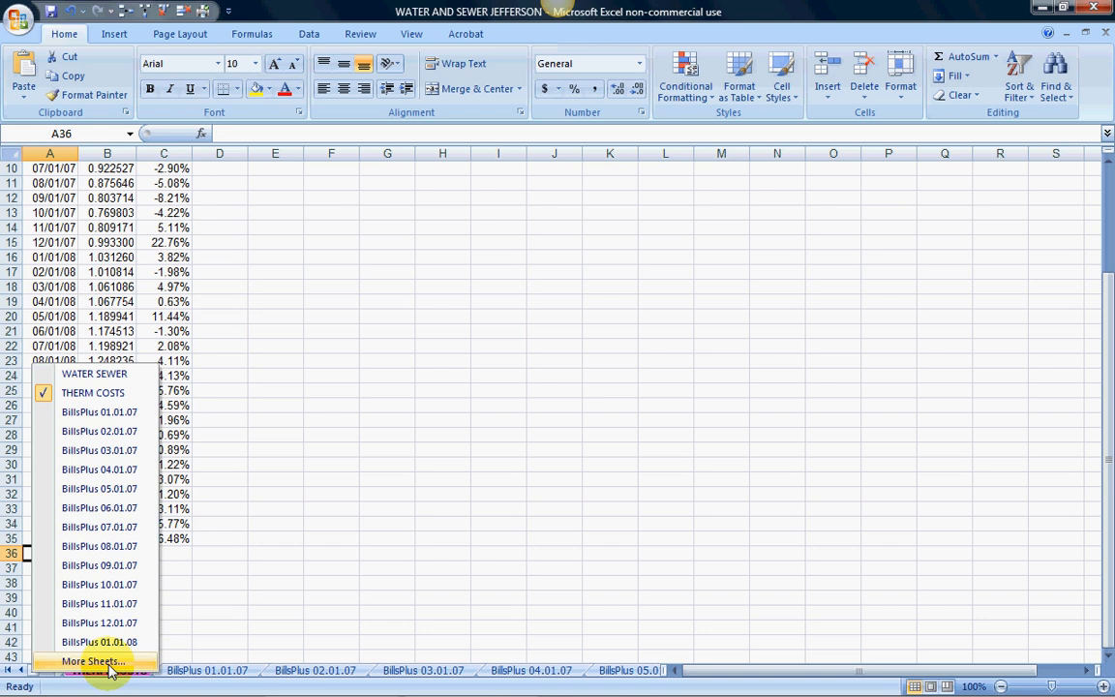
Step: Choose BillsPlus 05.01.09 from the More Sheets activate list and switch to it
click(93, 660)
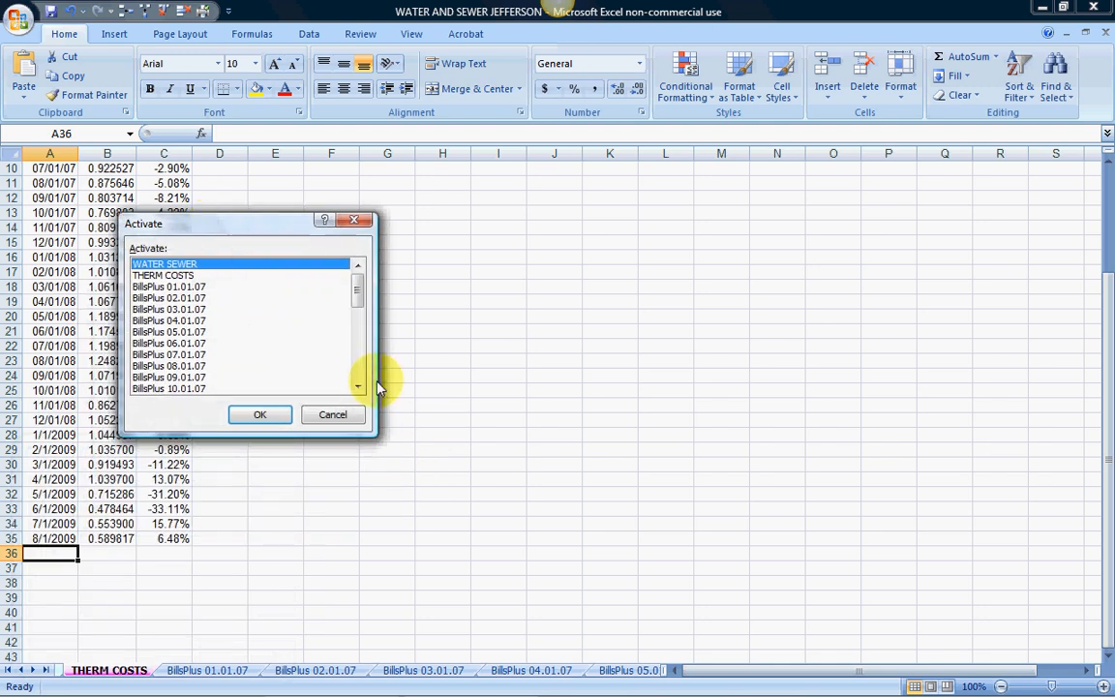
click(358, 387)
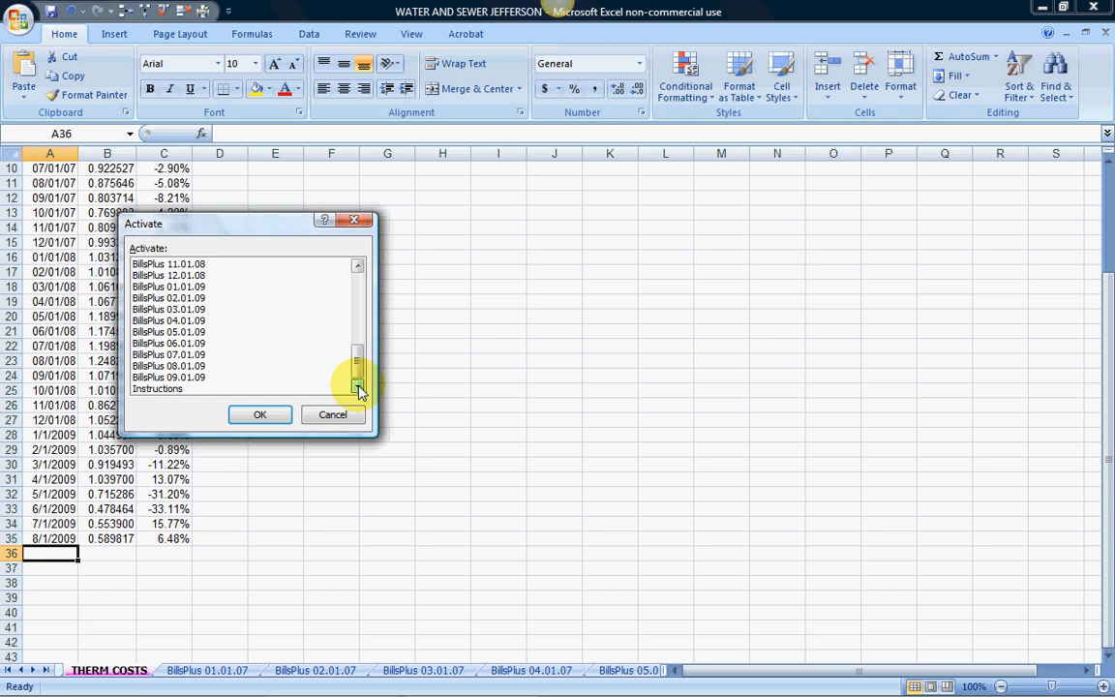
click(170, 376)
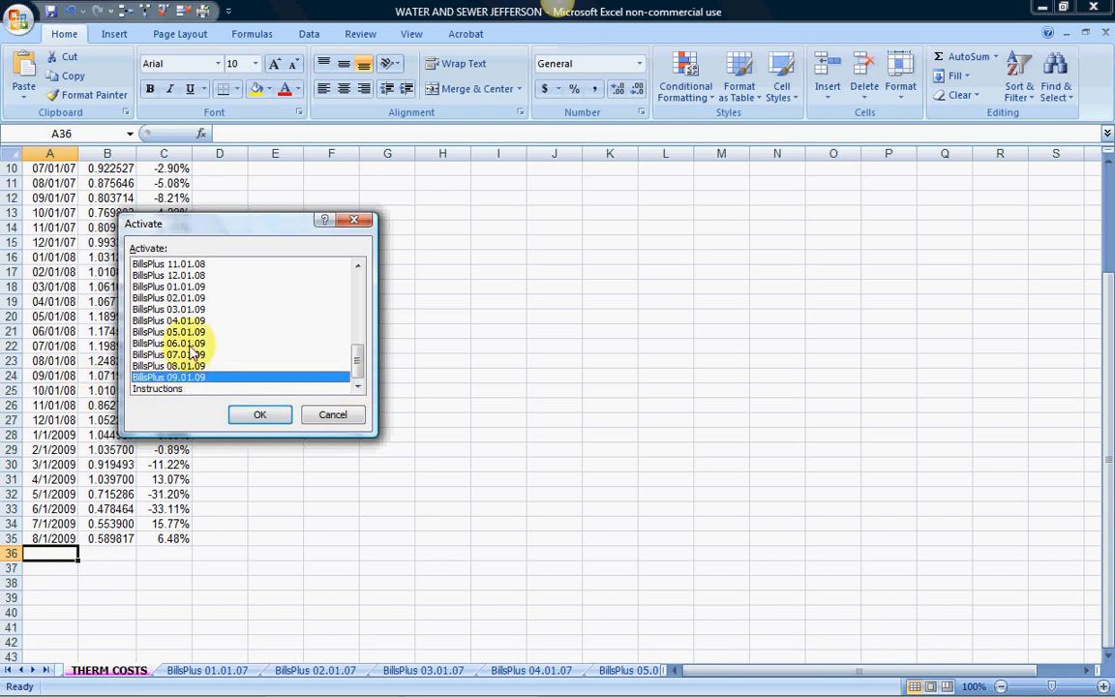
click(169, 331)
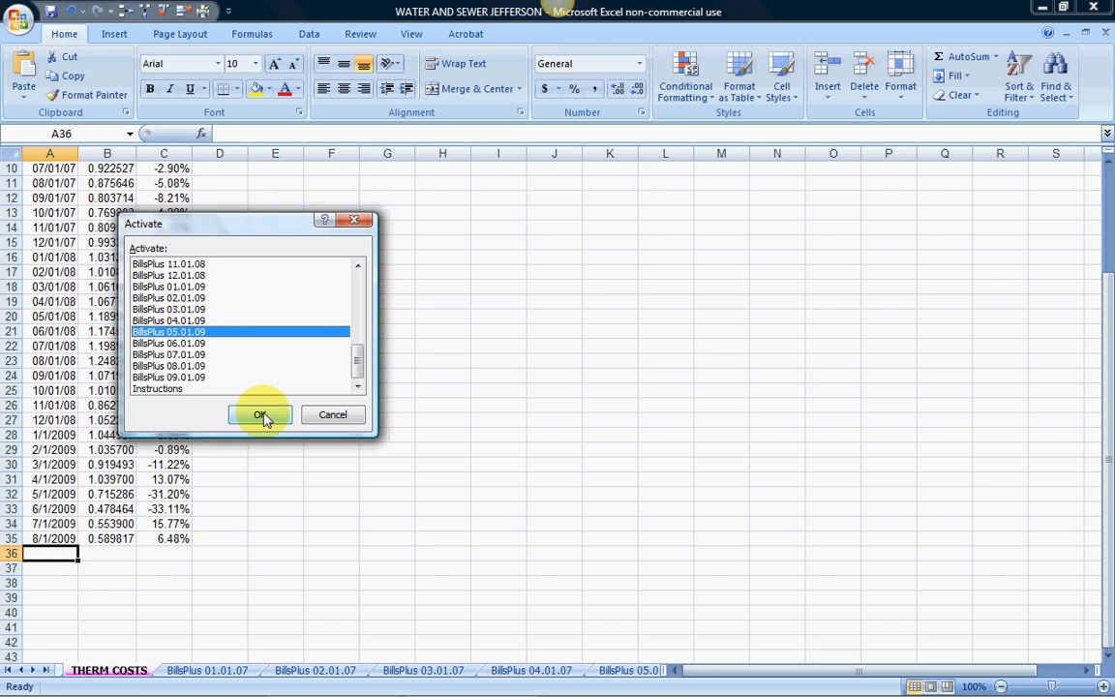
click(259, 414)
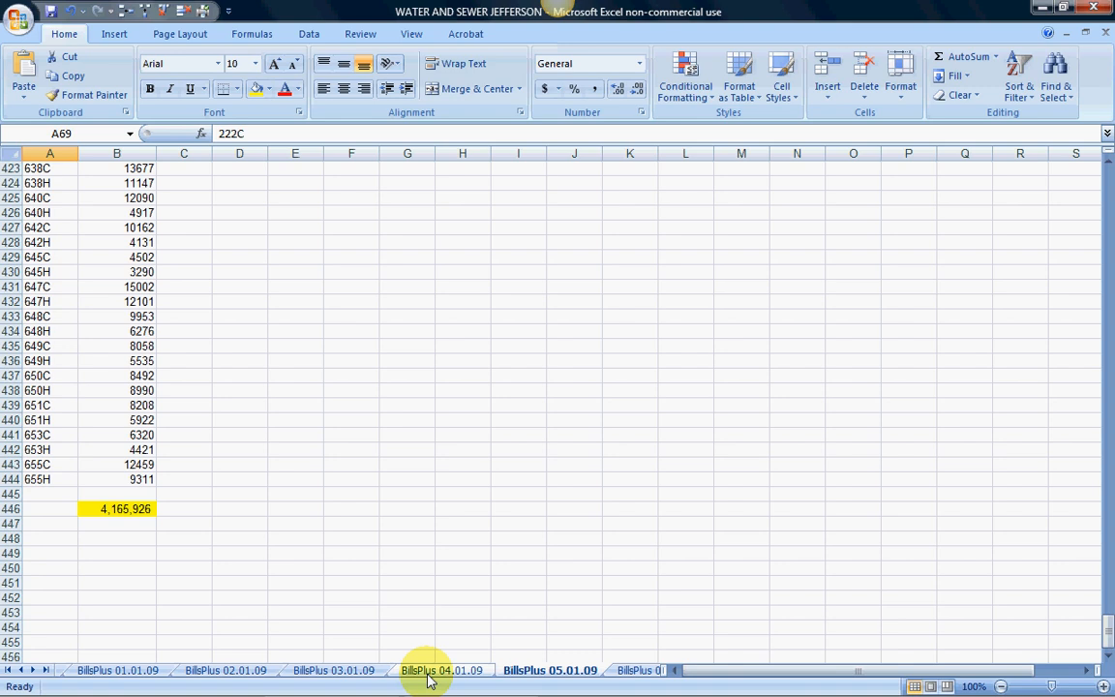
Step: Check the BillsPlus 04.01.09 and 03.01.09 reading totals, then go to the WATER SEWER sheet
click(441, 670)
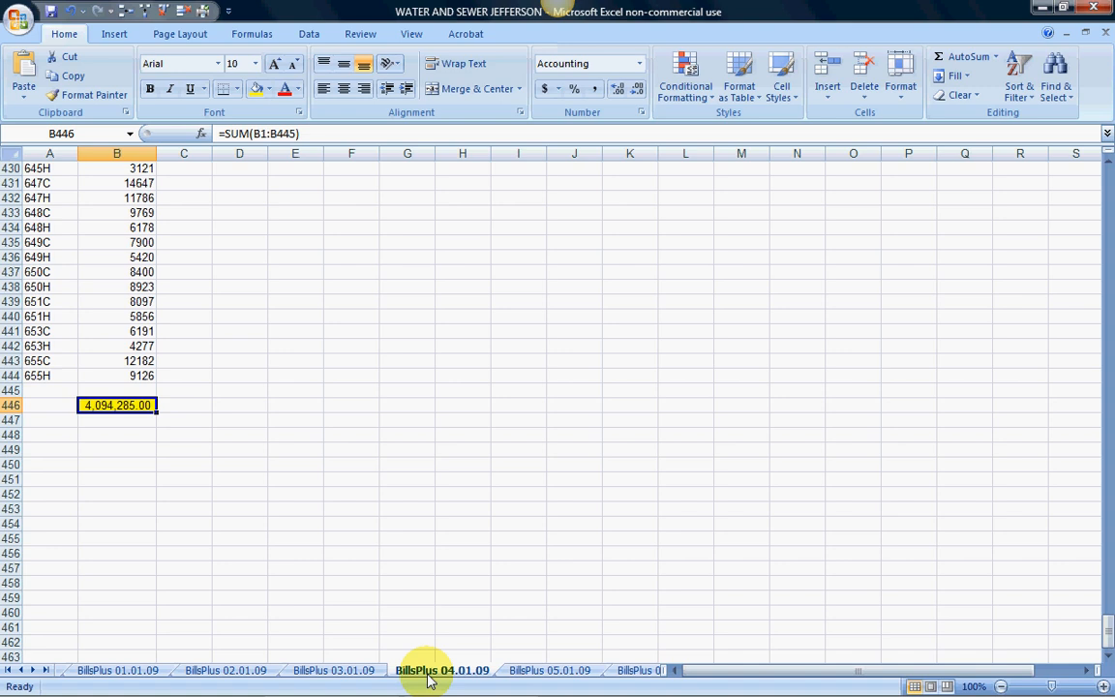
click(333, 670)
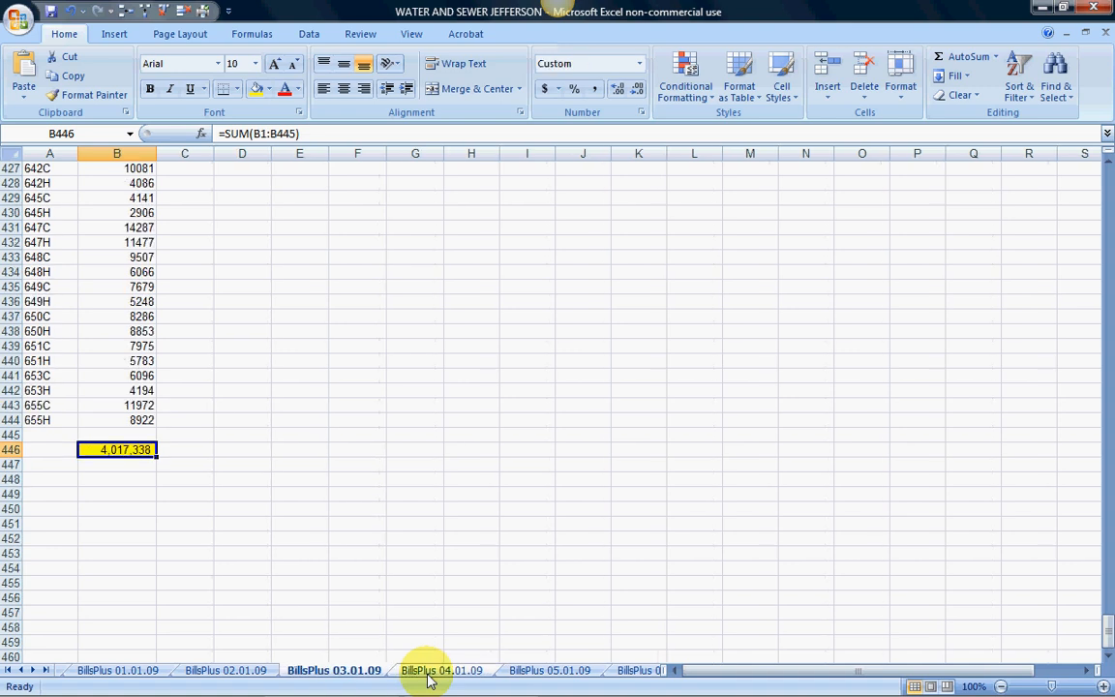
click(441, 670)
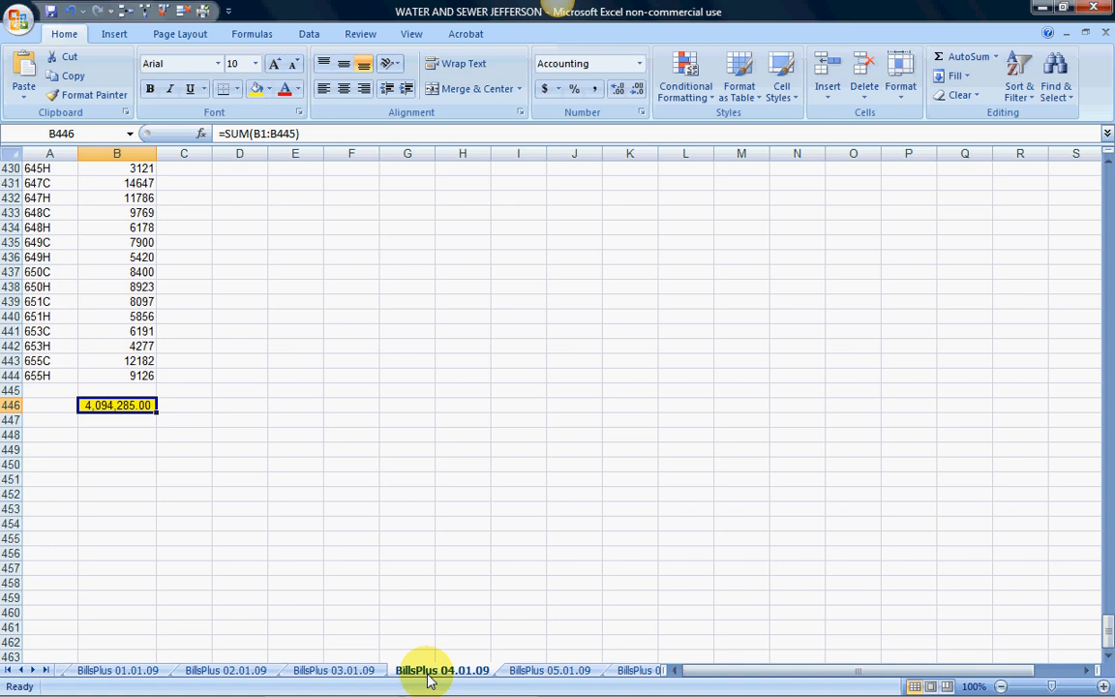
click(550, 670)
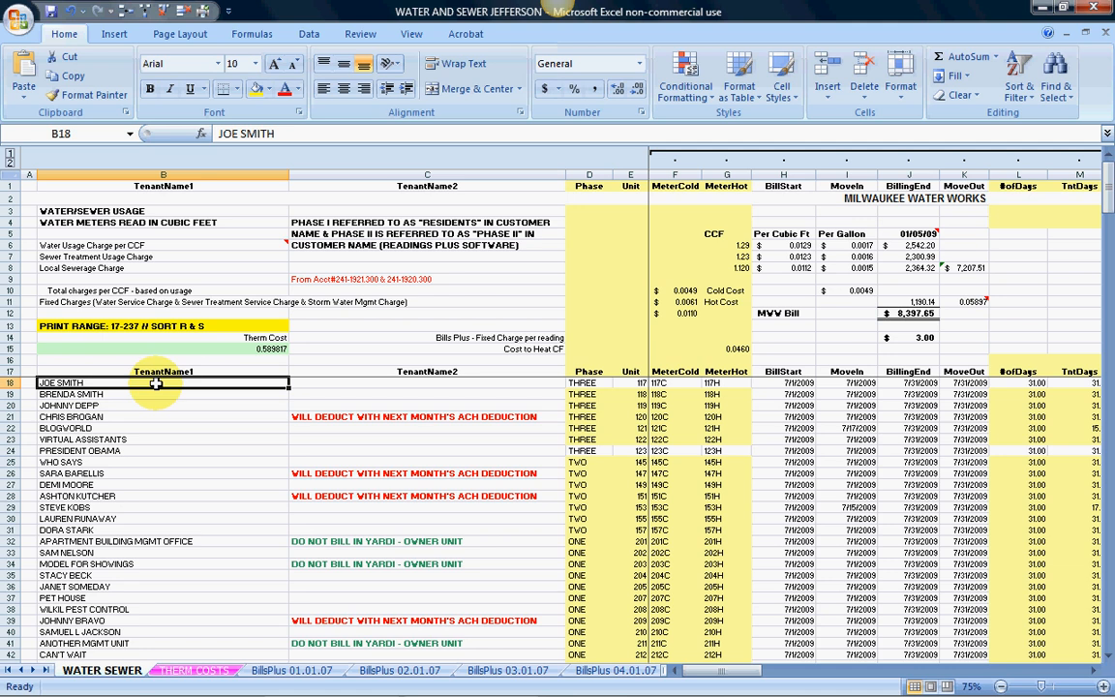
Step: Copy the first tenant's 7/1/2009 BillStart and MoveIn dates and mark the date cells of the rows below
click(631, 384)
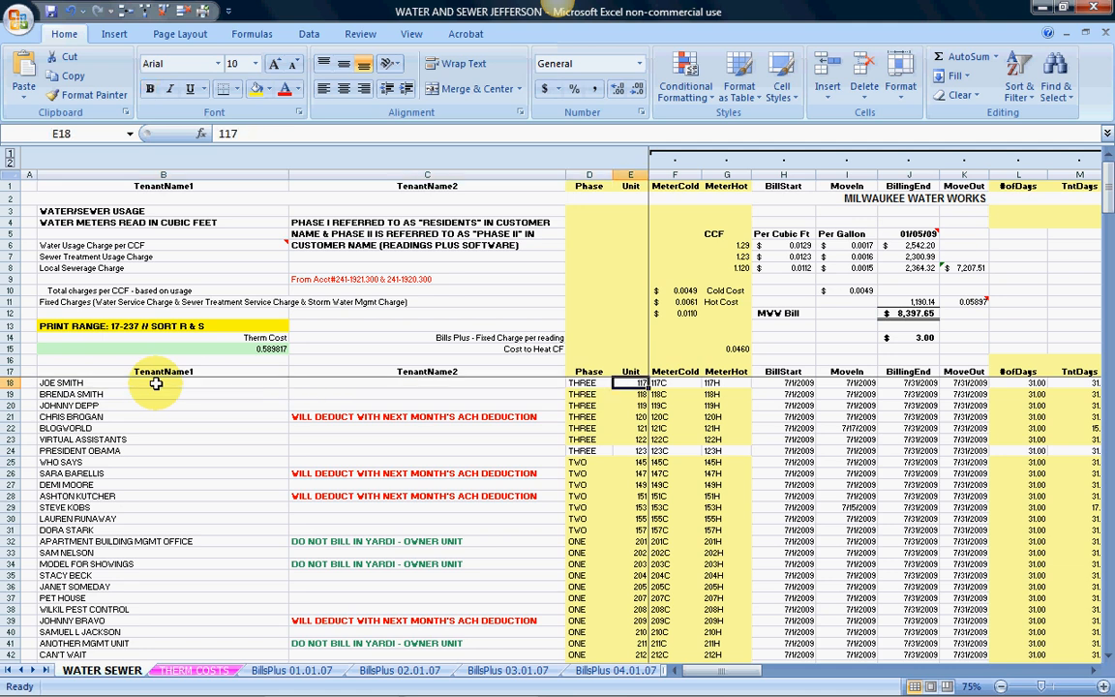
click(782, 383)
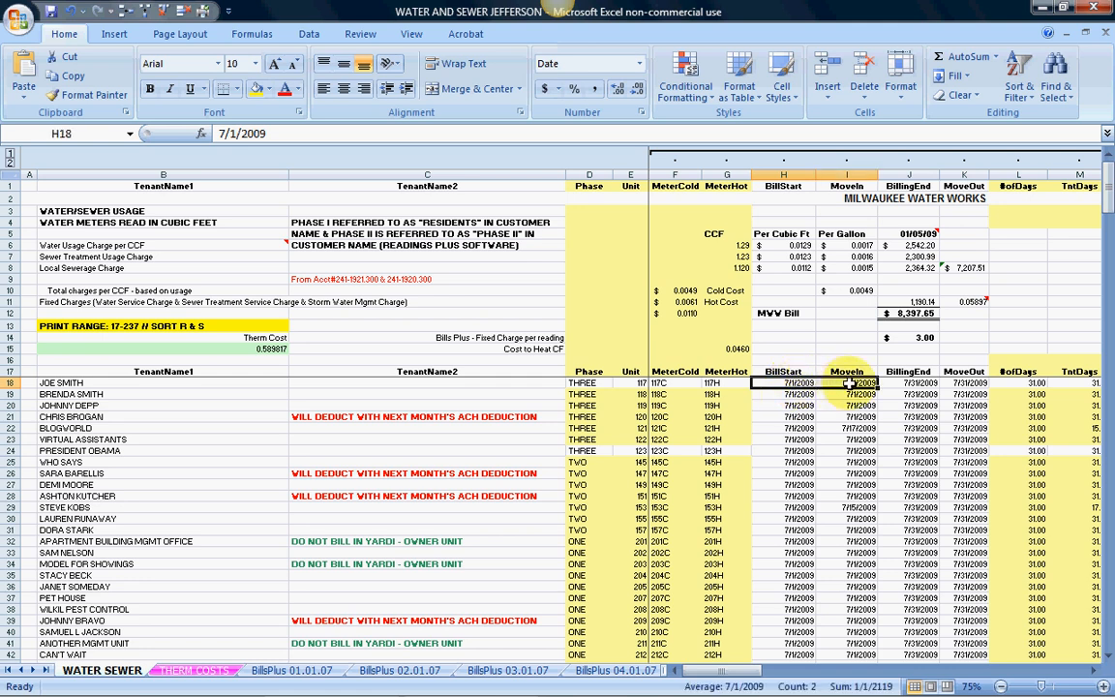
click(848, 383)
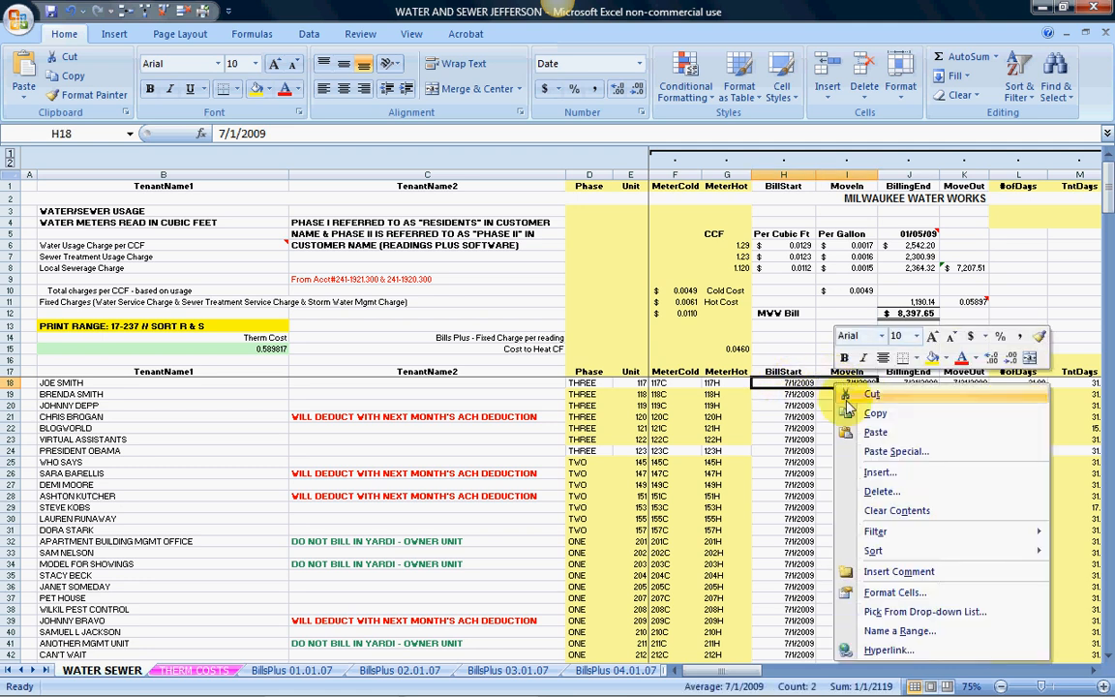
click(875, 414)
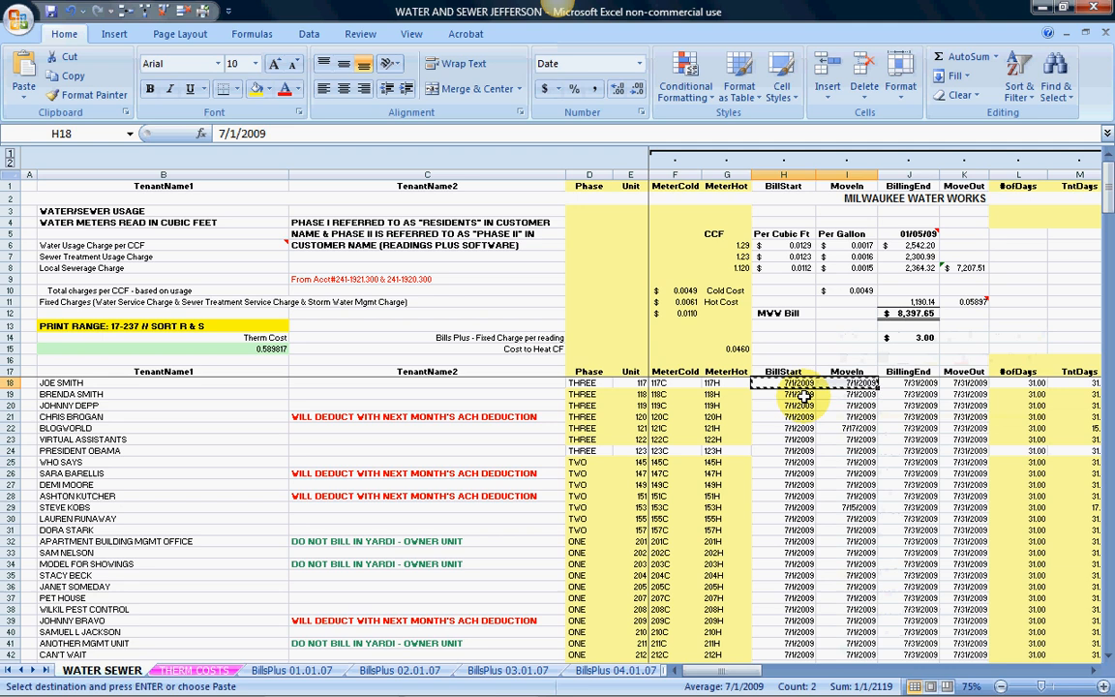
drag(798, 383, 829, 604)
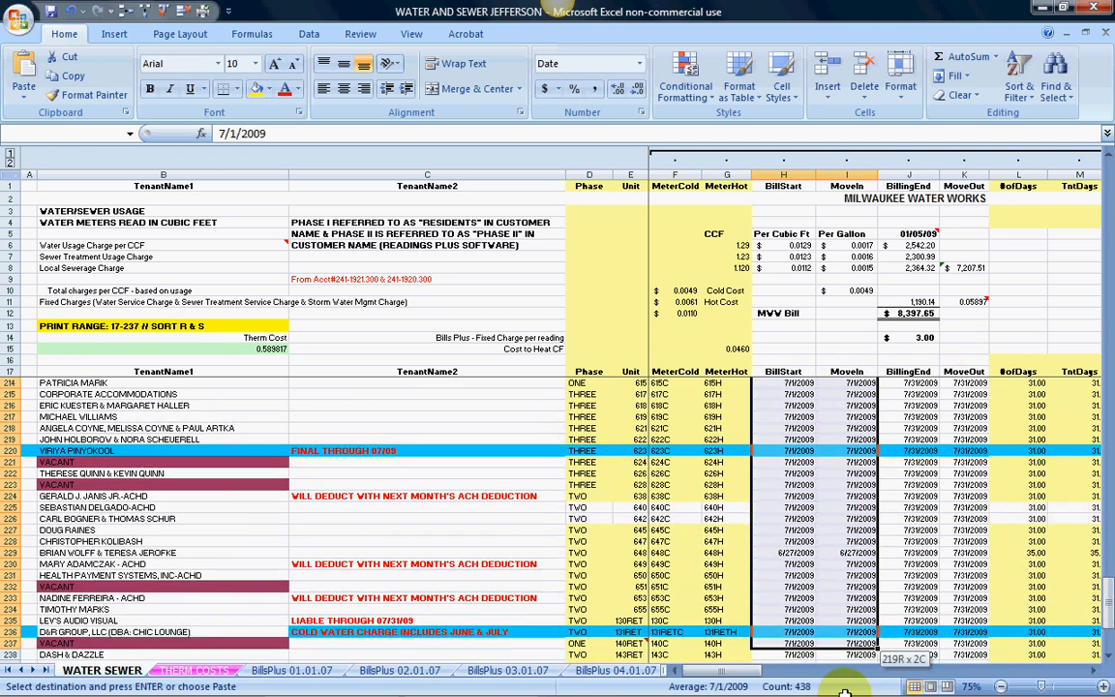
scroll(down, 3)
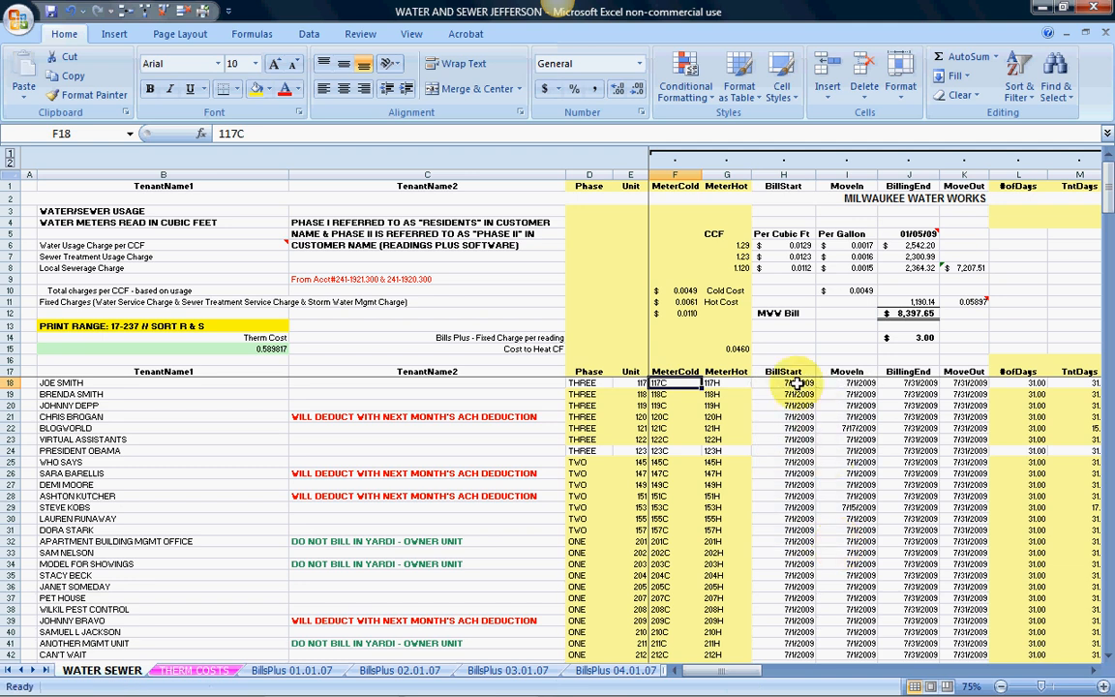
click(782, 383)
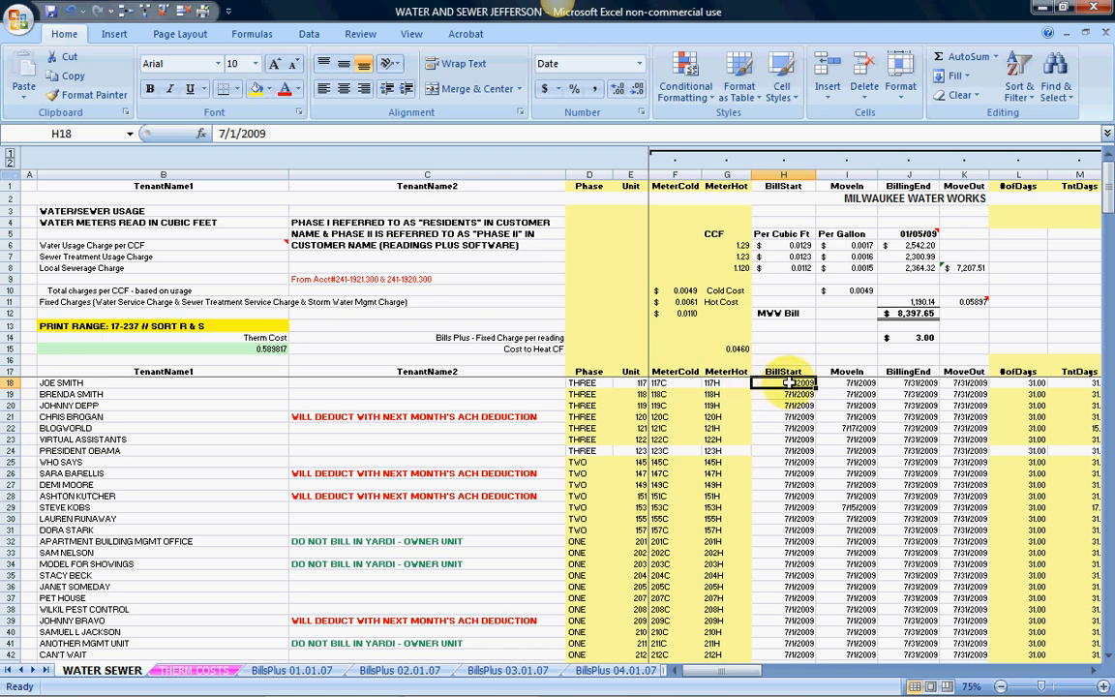
scroll(down, 3)
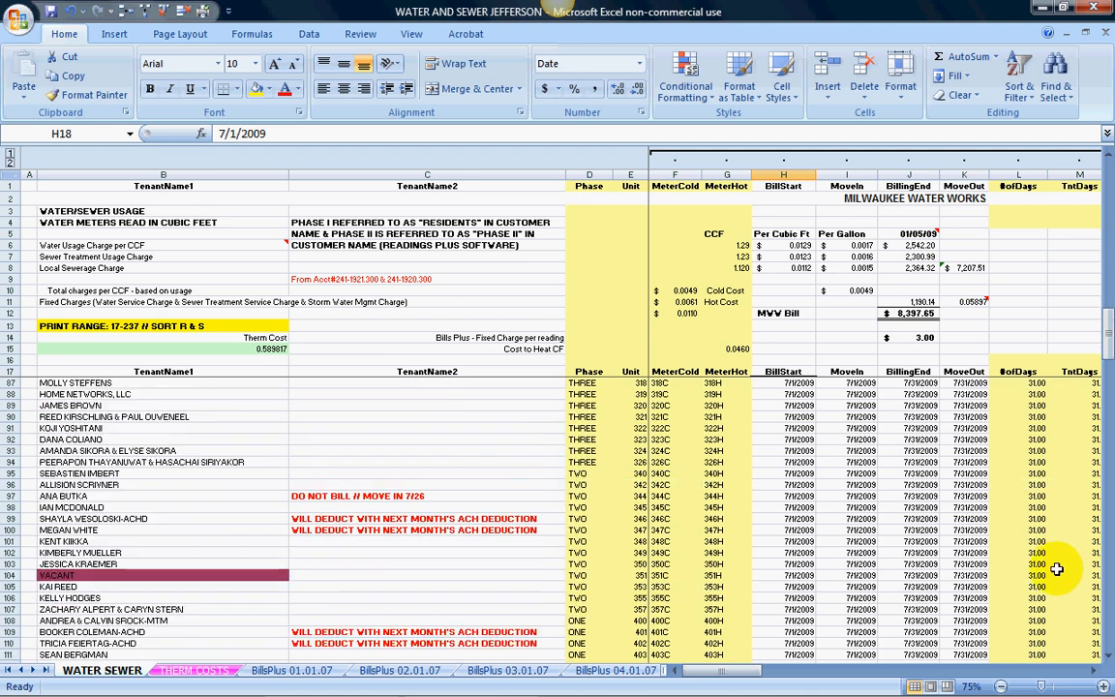
scroll(down, 3)
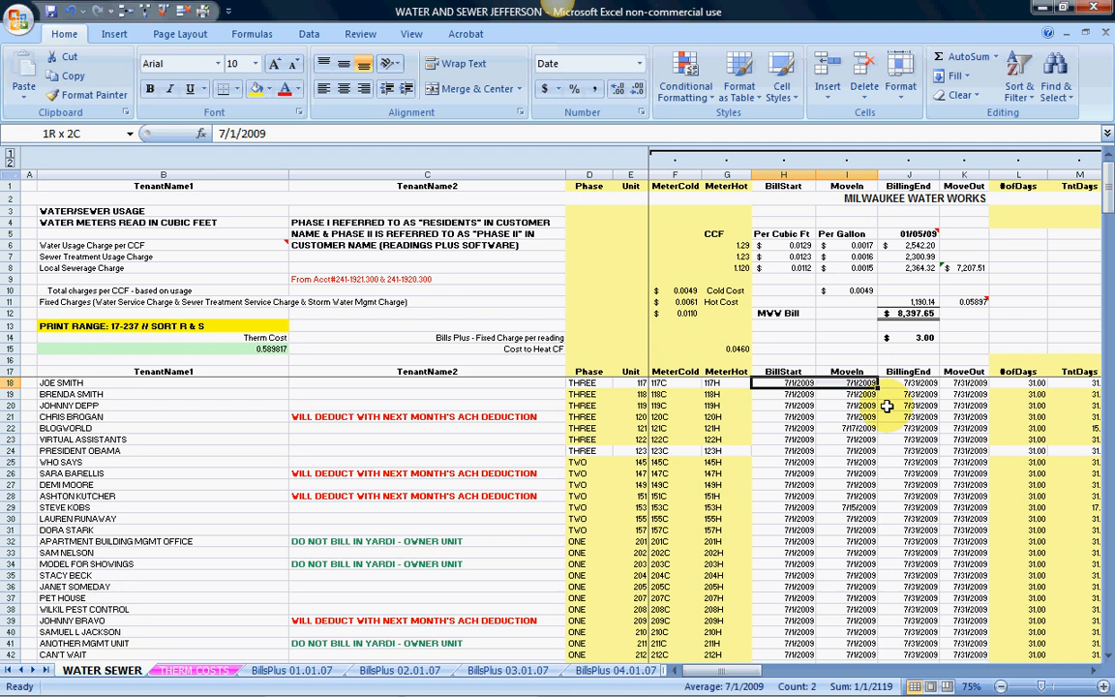
Step: Scroll down the tenant rows while extending the BillStart and MoveIn date selection past row 170
scroll(down, 3)
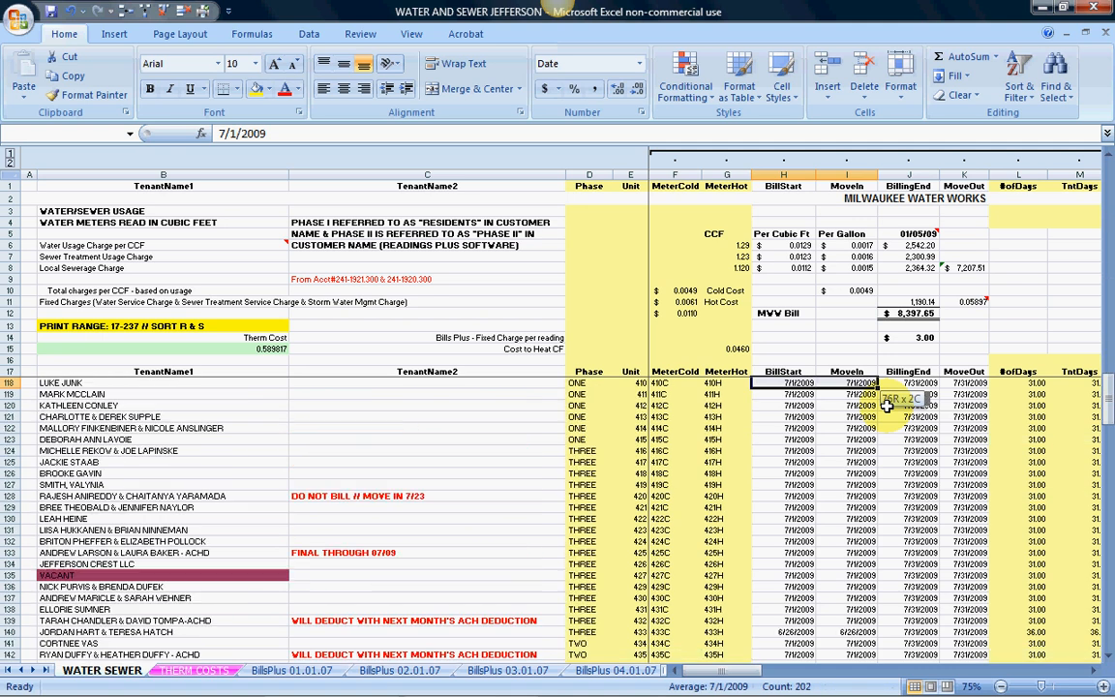
scroll(down, 3)
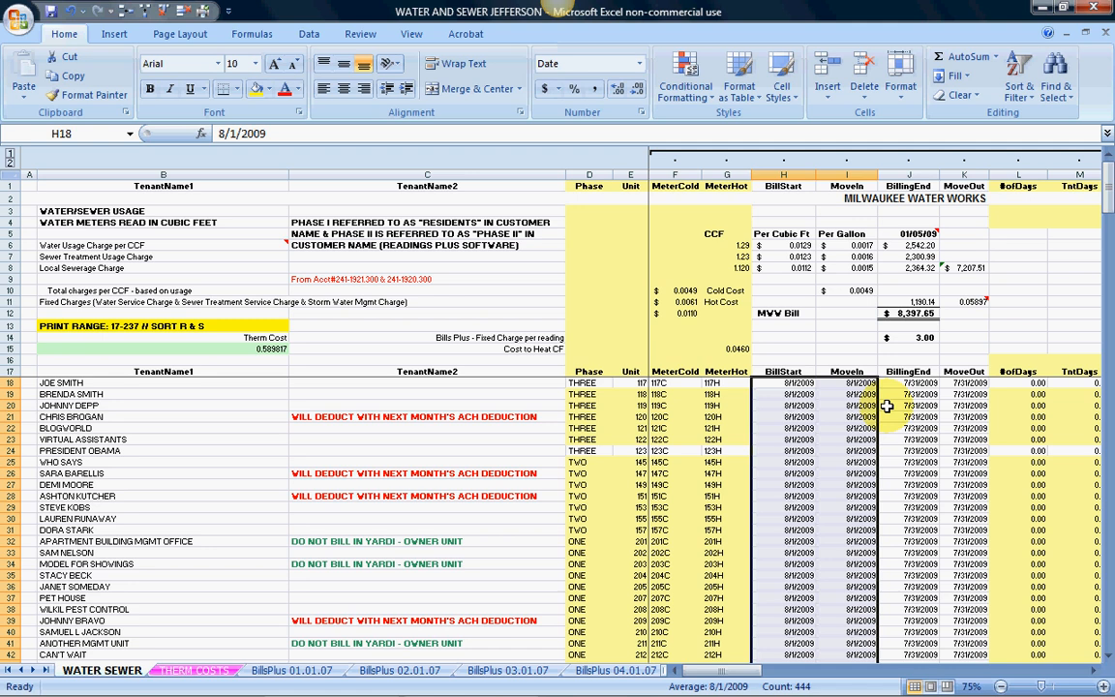
Step: Enter 8/1/2009 in H18 to fill every selected BillStart and MoveIn date cell
click(674, 383)
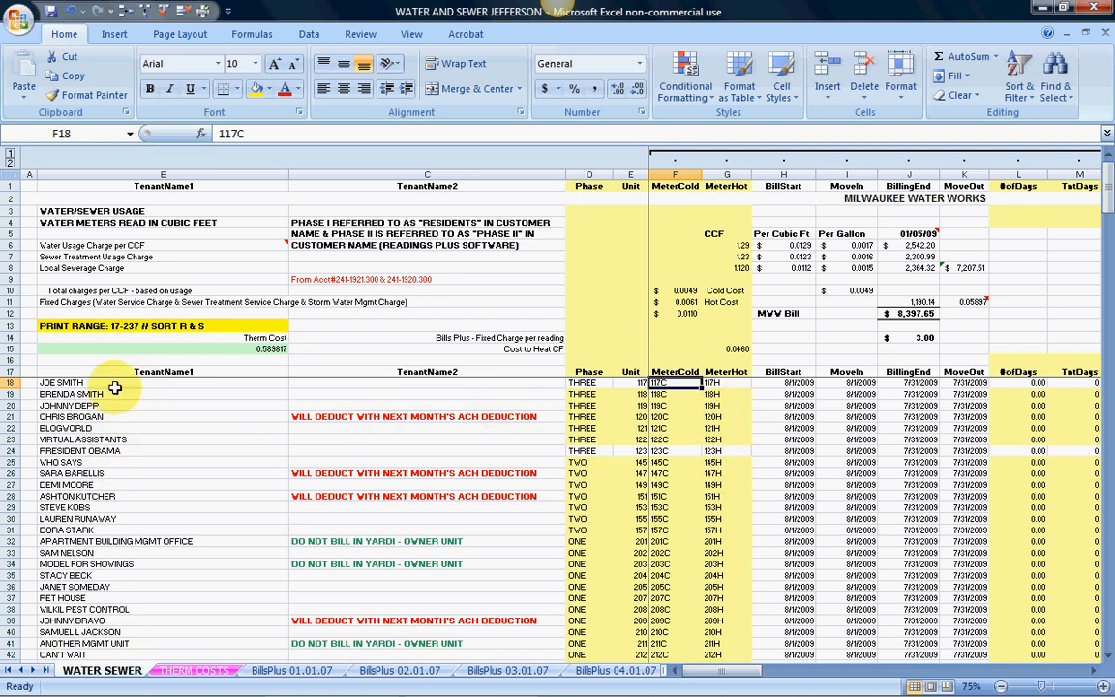
click(848, 383)
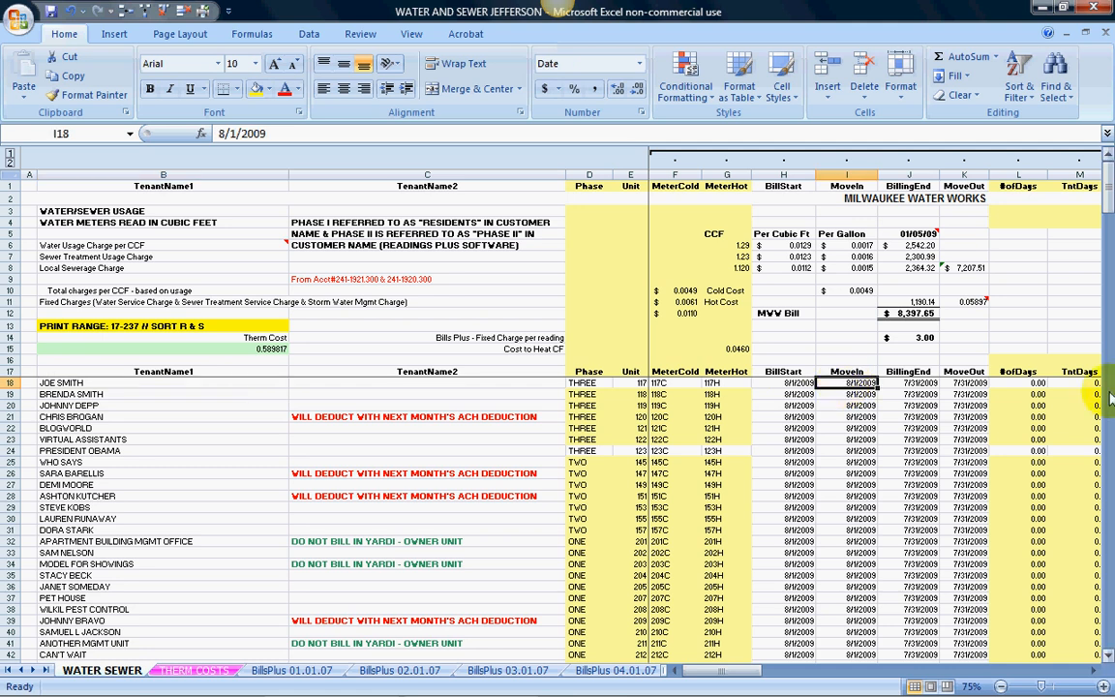
click(1080, 384)
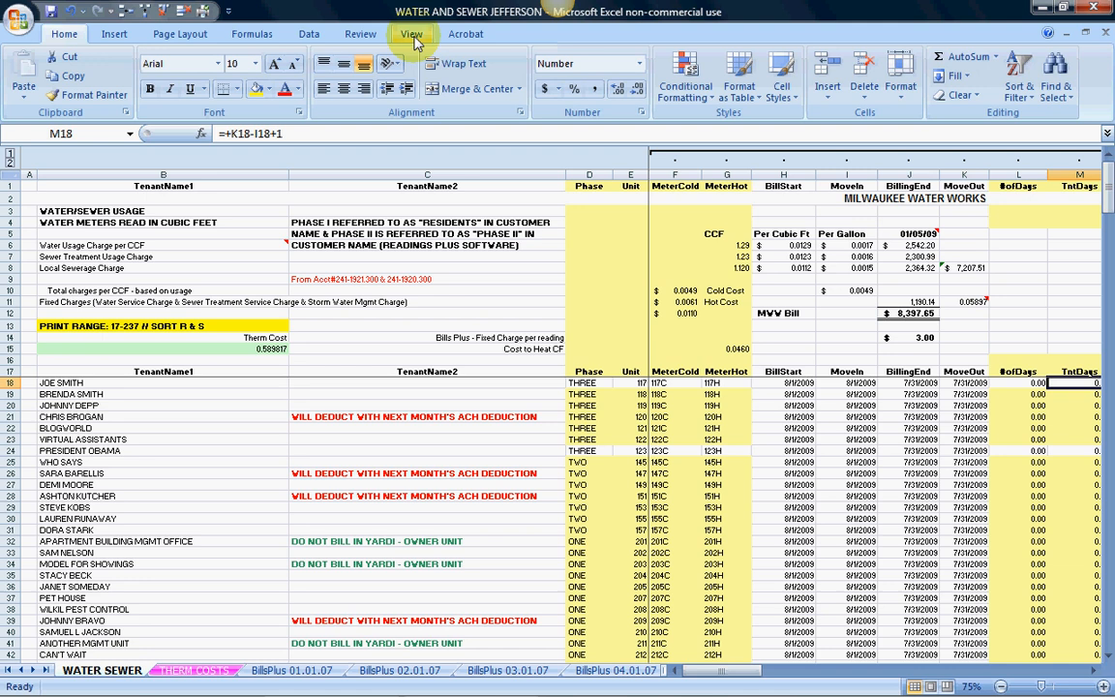
Step: Arrange the two billing workbook windows vertically side by side via Arrange All, then activate the second window
click(410, 35)
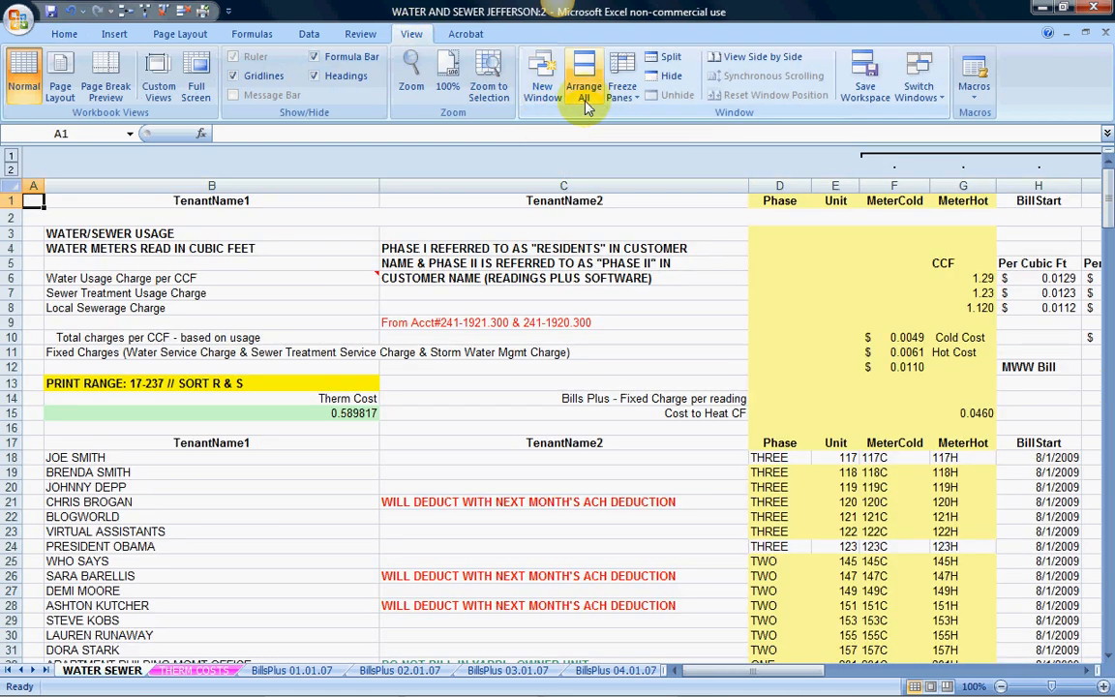
click(585, 73)
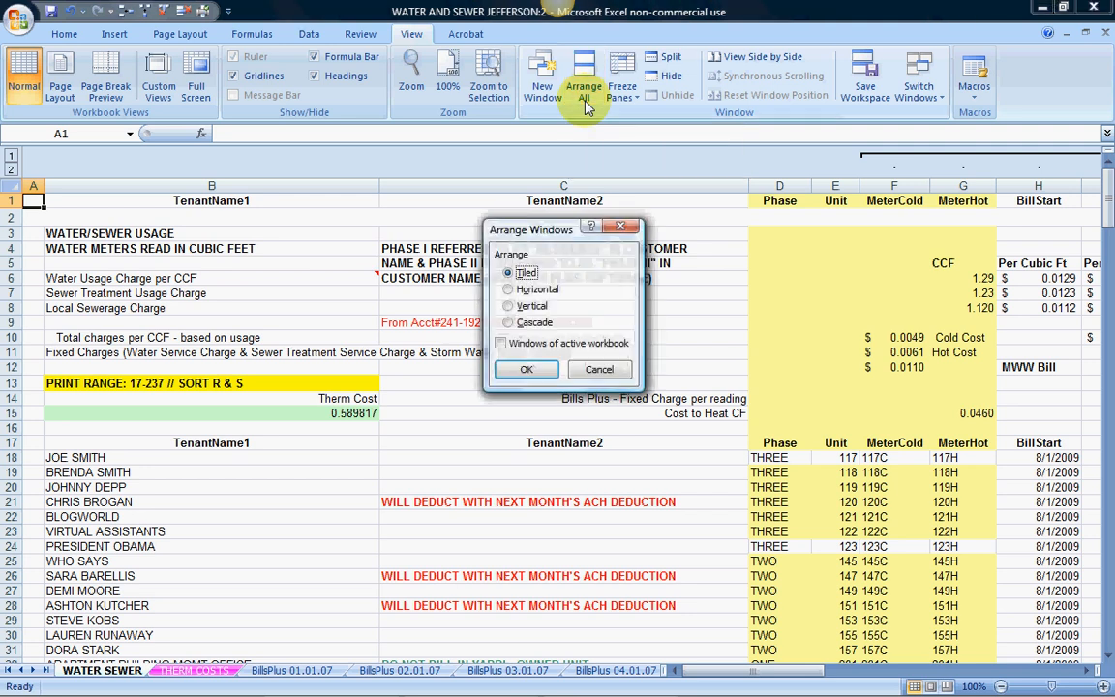
click(509, 305)
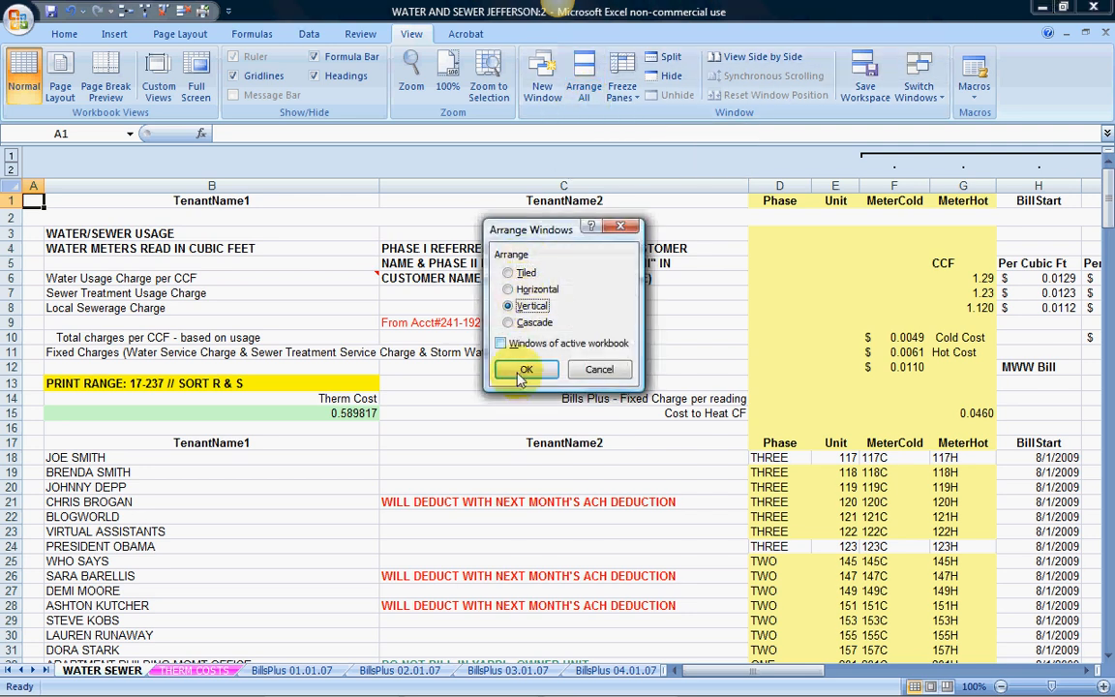
click(526, 369)
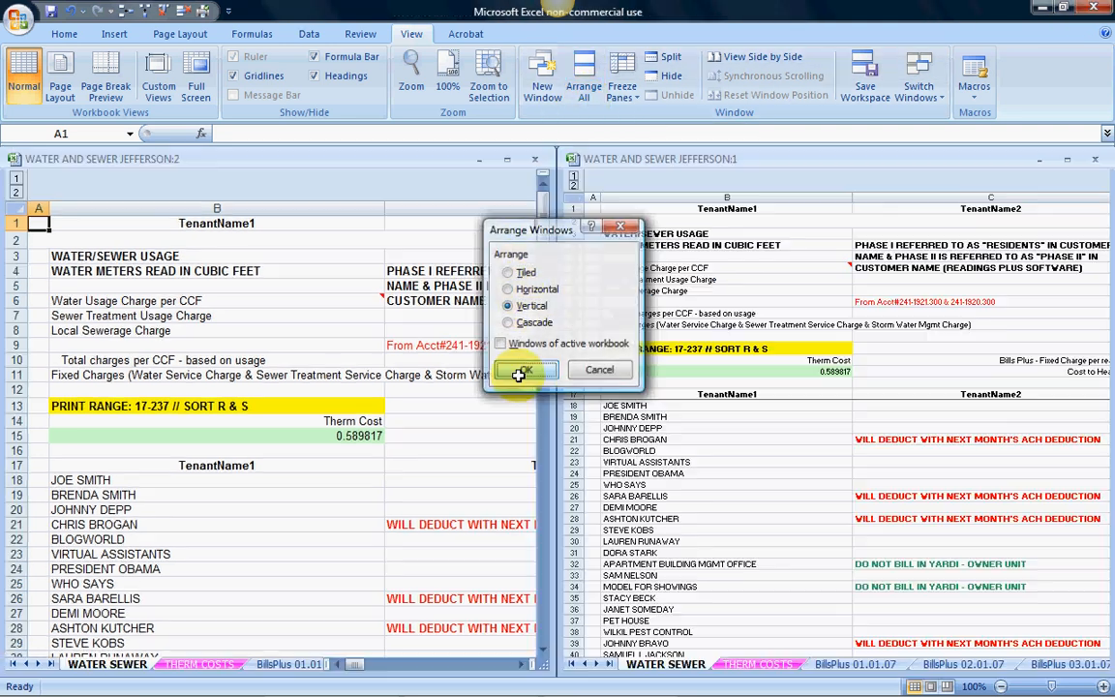
click(523, 369)
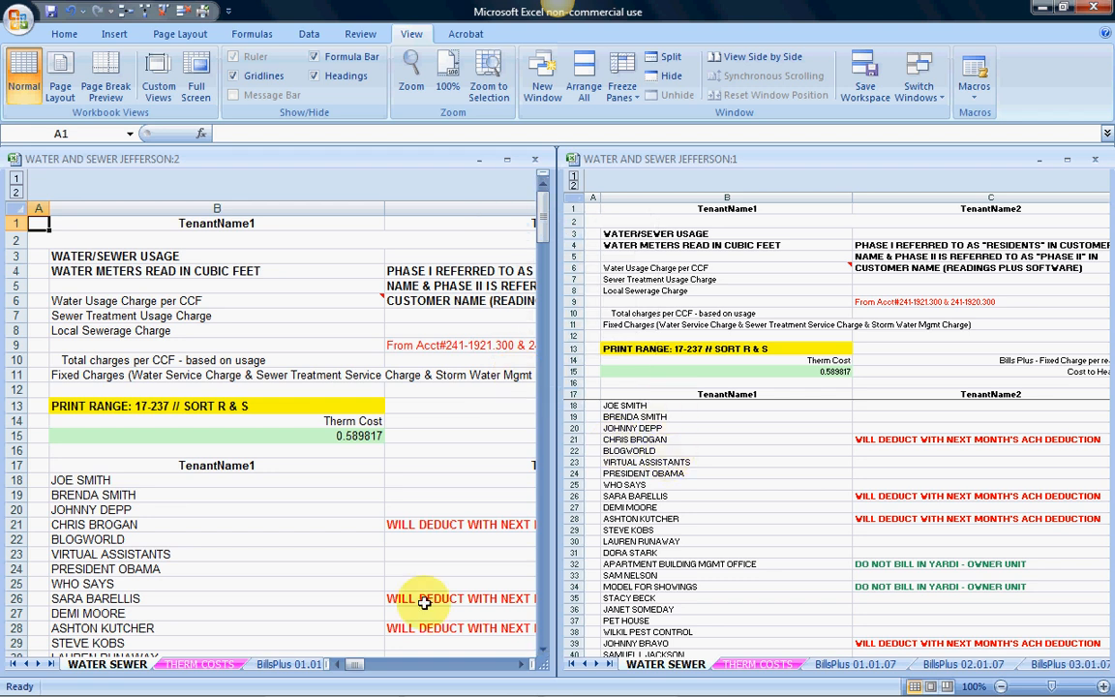
mouse_move(476, 395)
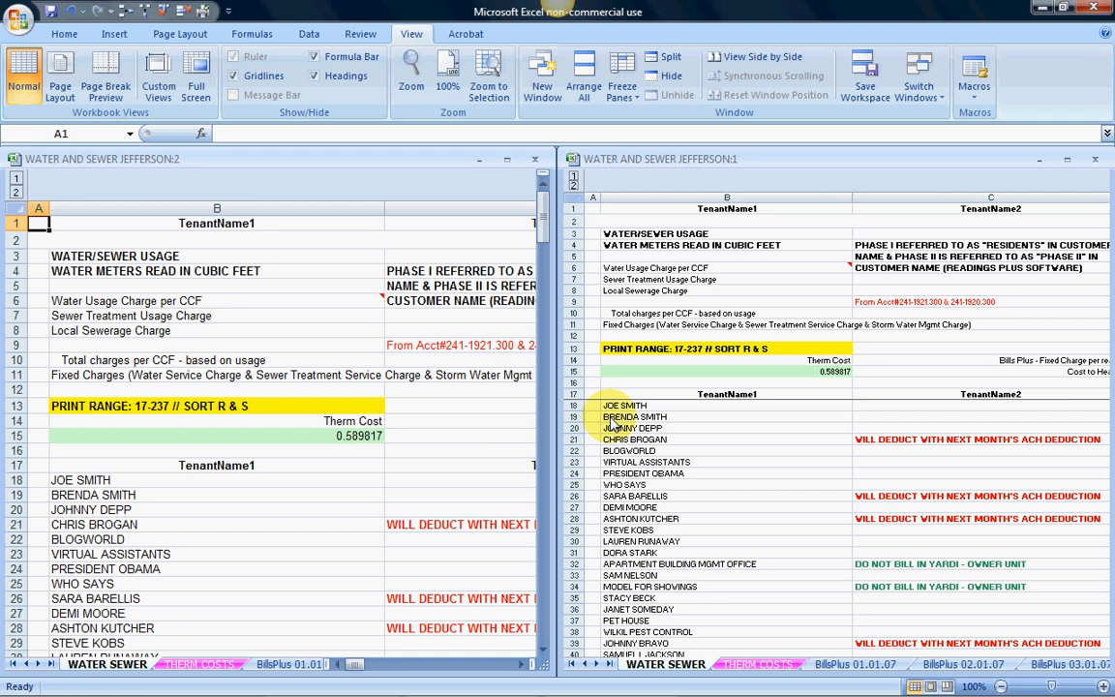
mouse_move(662, 411)
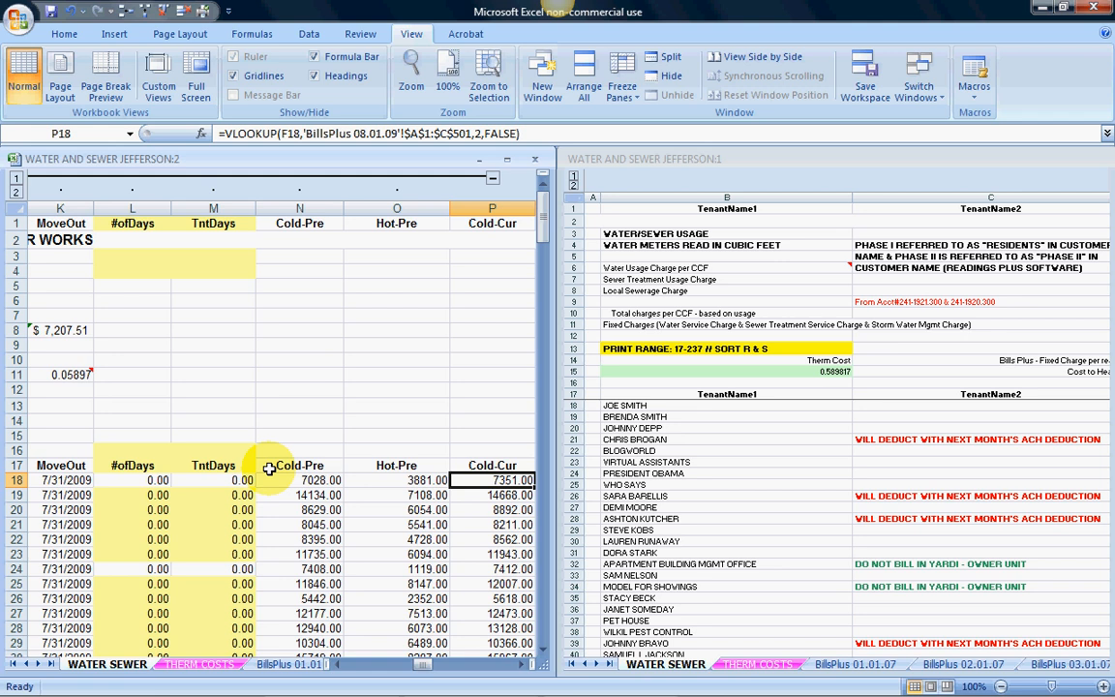
click(624, 404)
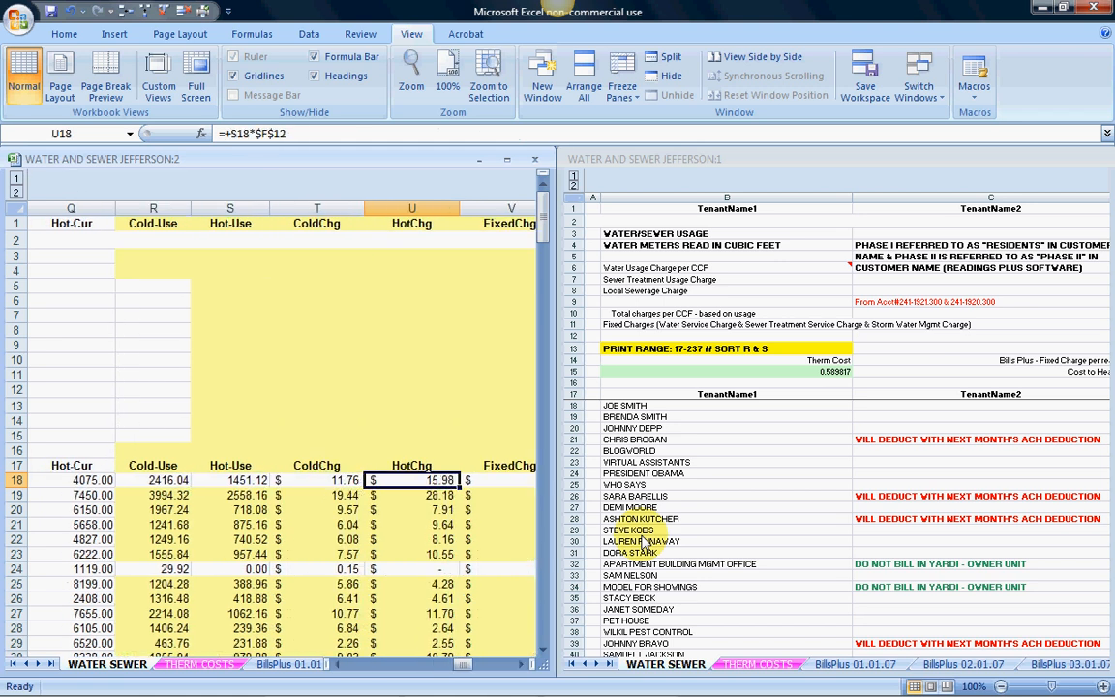
scroll(right, 3)
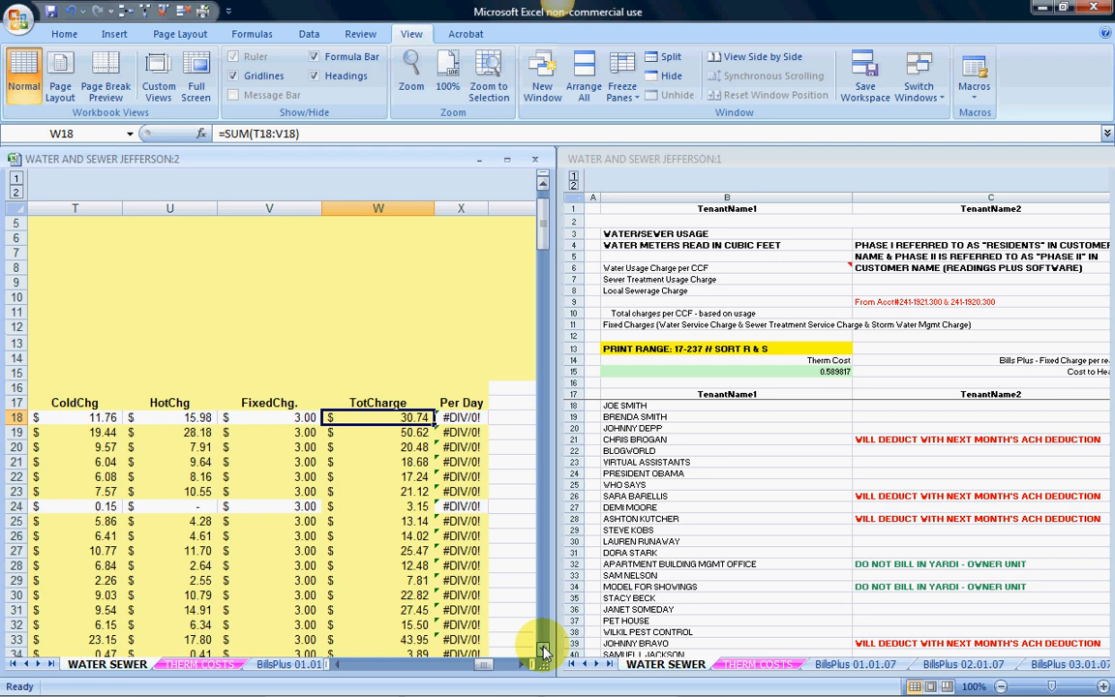
scroll(down, 3)
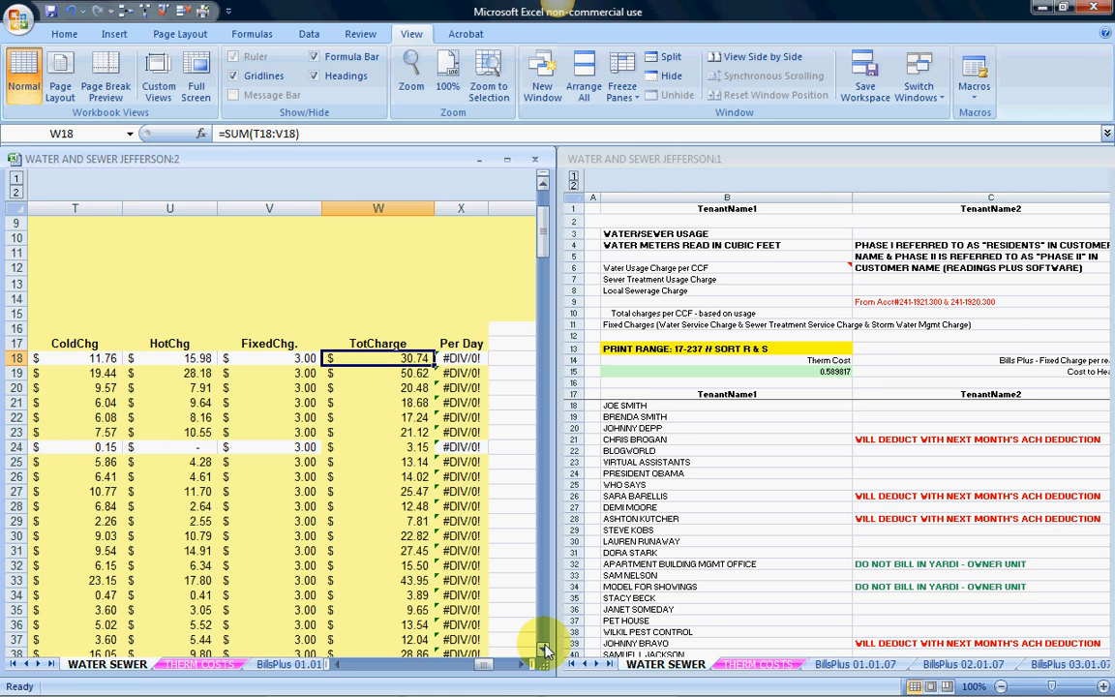
click(585, 74)
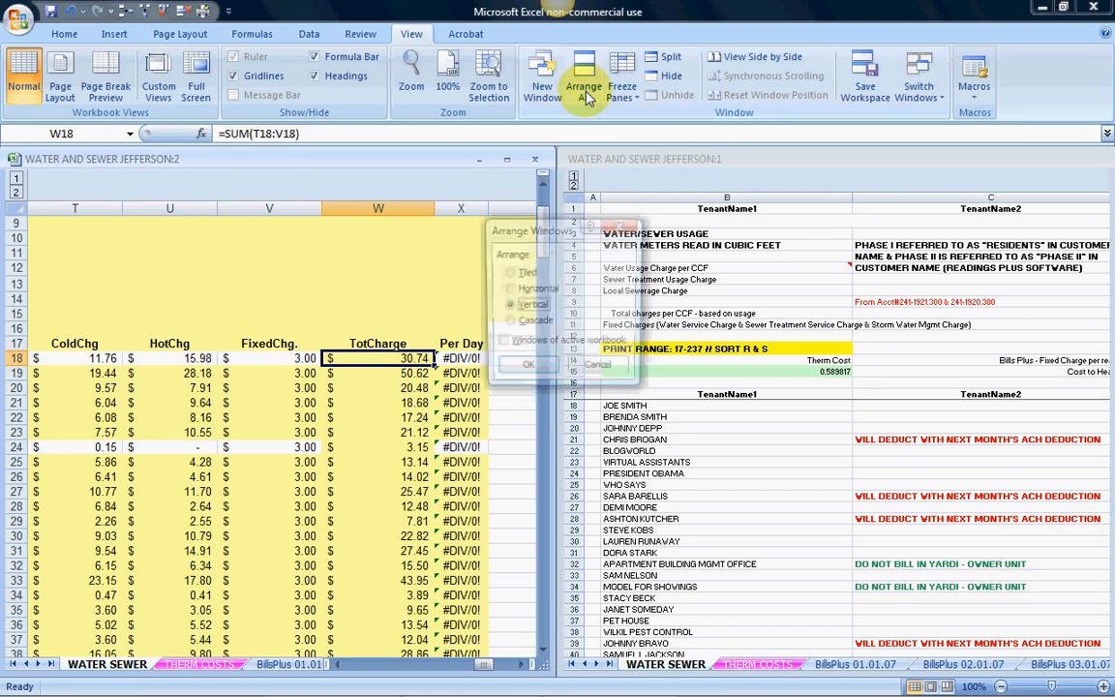
Step: Choose the Horizontal arrangement in Arrange All so the two windows stack one above the other
click(511, 289)
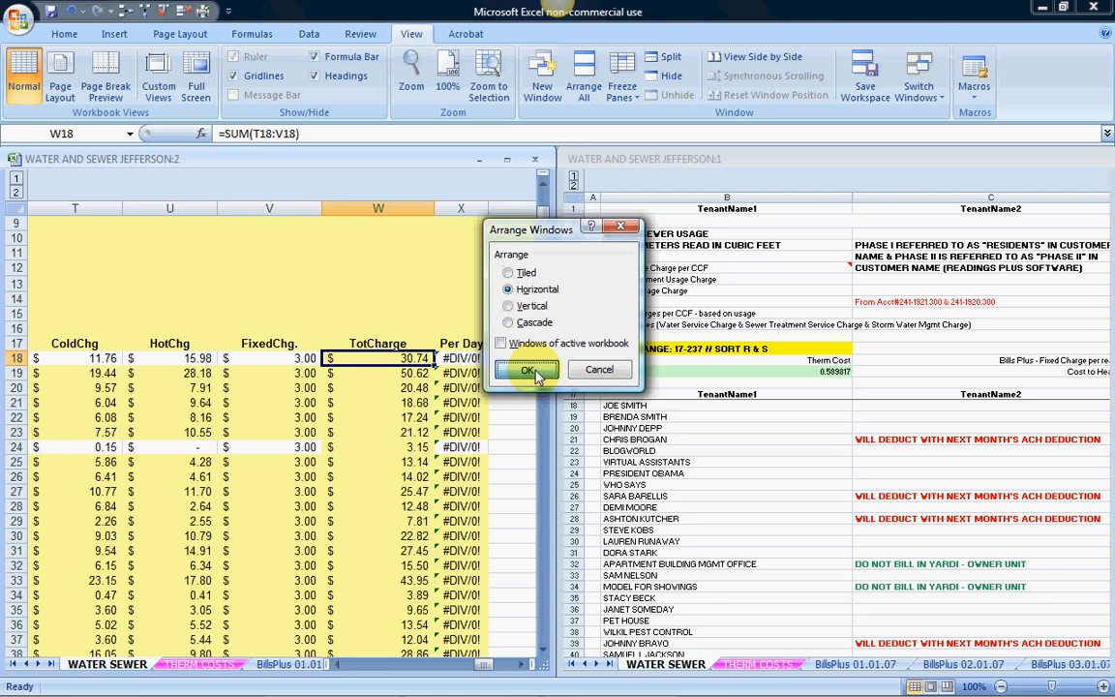
click(526, 370)
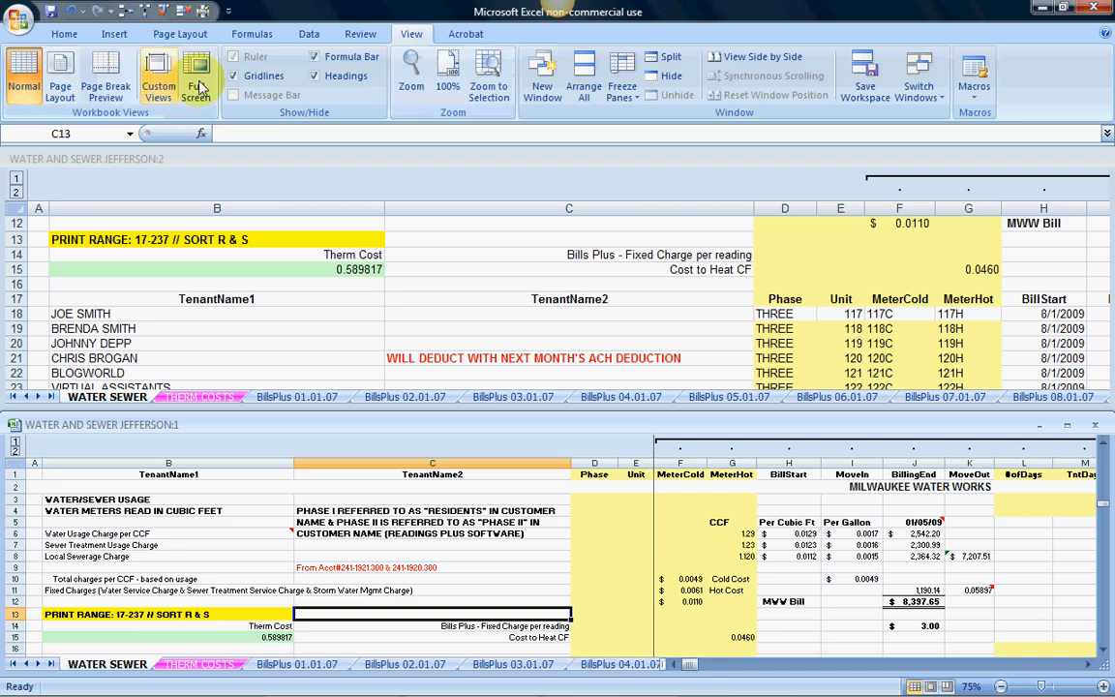
Step: Close the extra workbook window and maximize the remaining one onto the WATER SEWER sheet
click(195, 75)
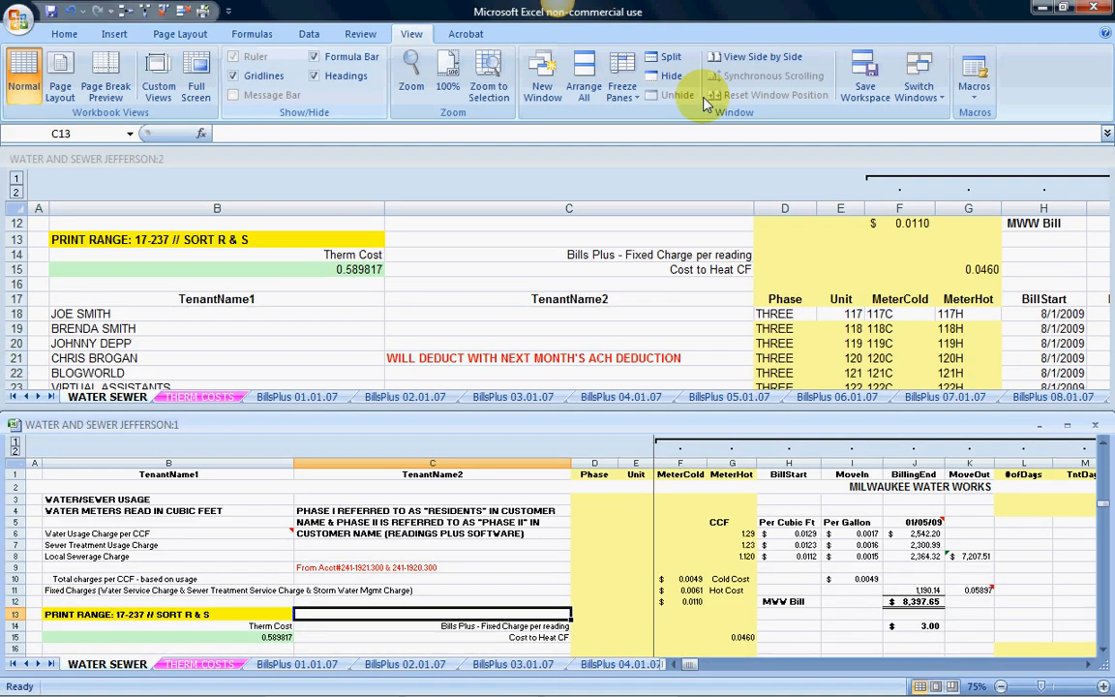
click(918, 78)
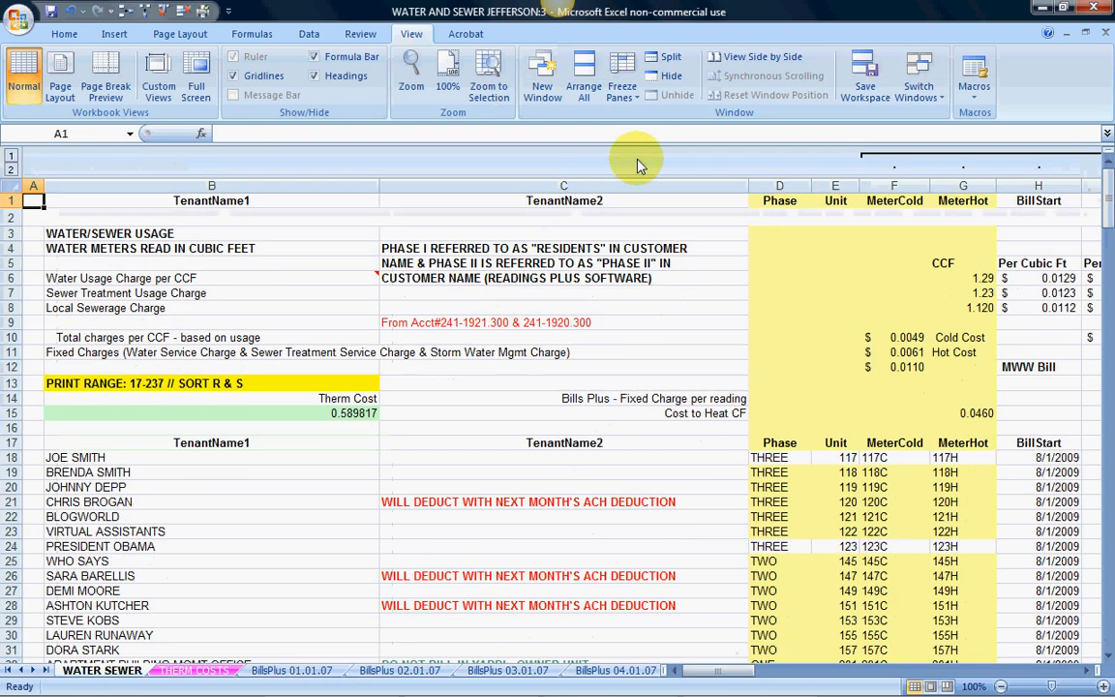
mouse_move(352, 470)
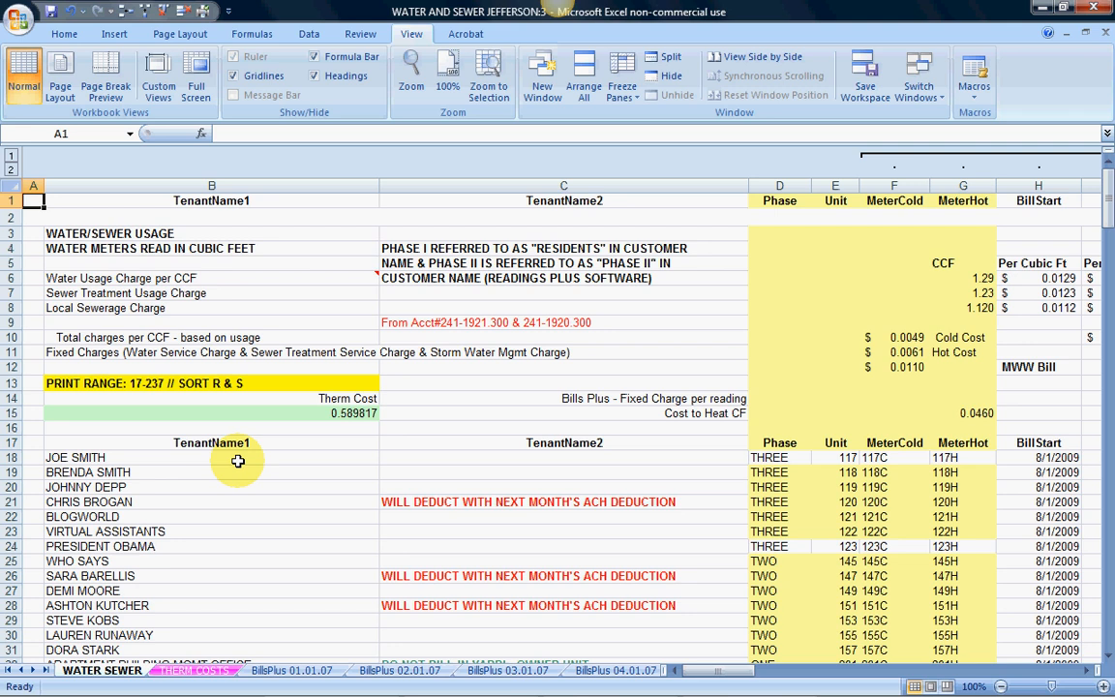
Step: Fill B19 with JOE SMITH from the row above, replacing BRENDA SMITH, then select the JOHNNY DEPP cell
click(190, 472)
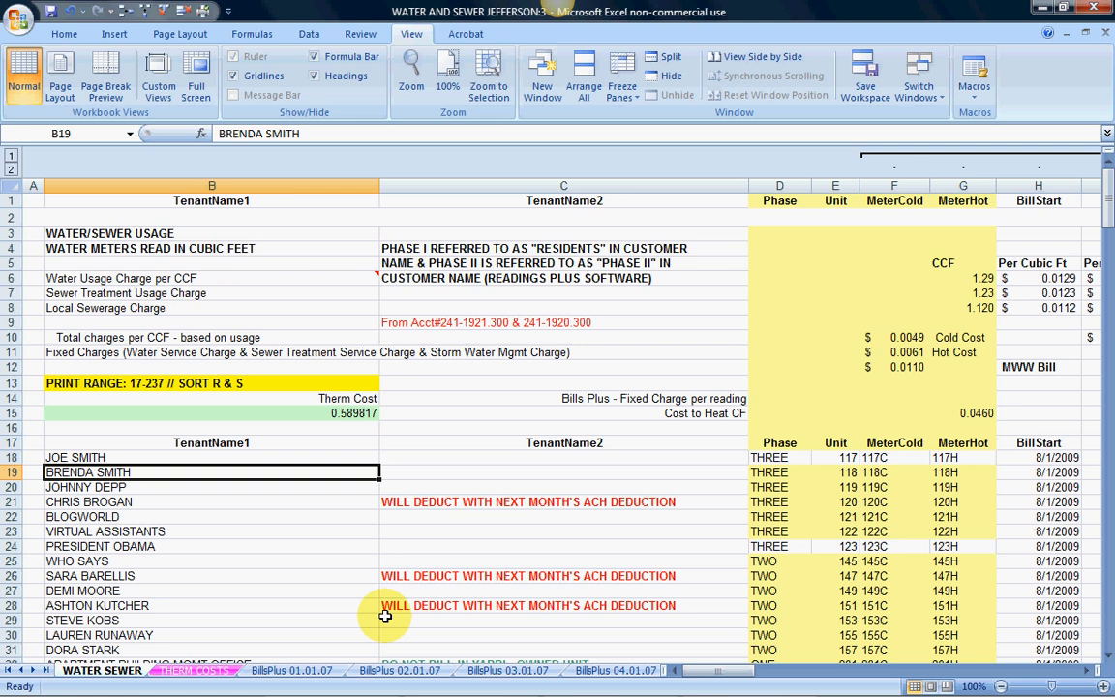
key(ctrl+f)
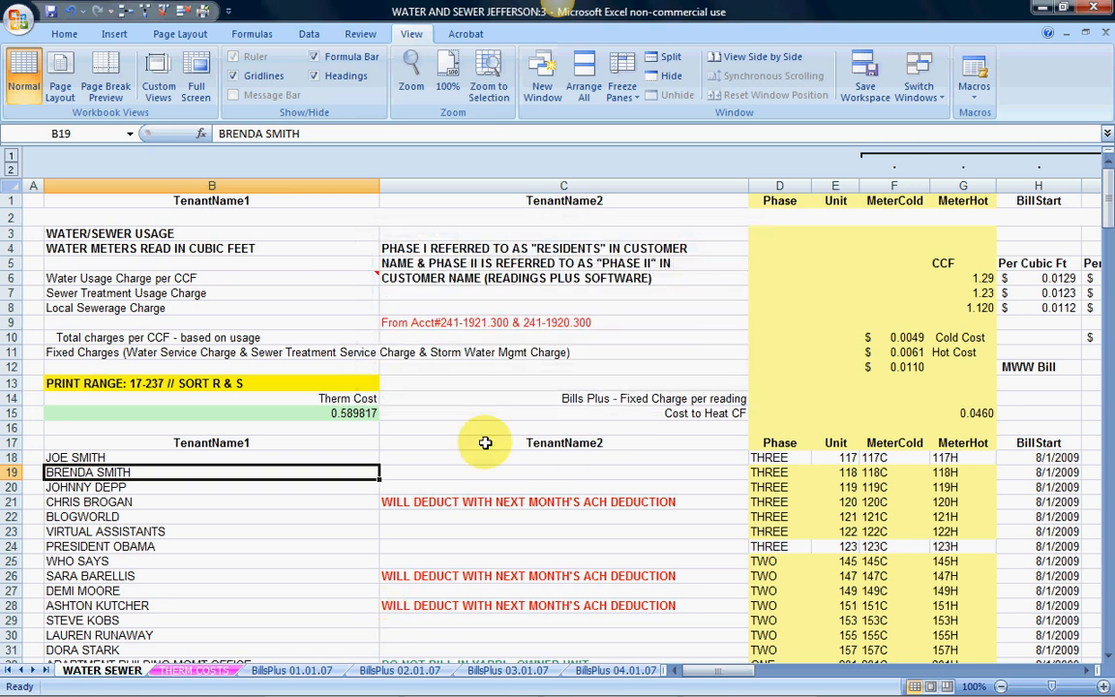
text(JOE SMITH)
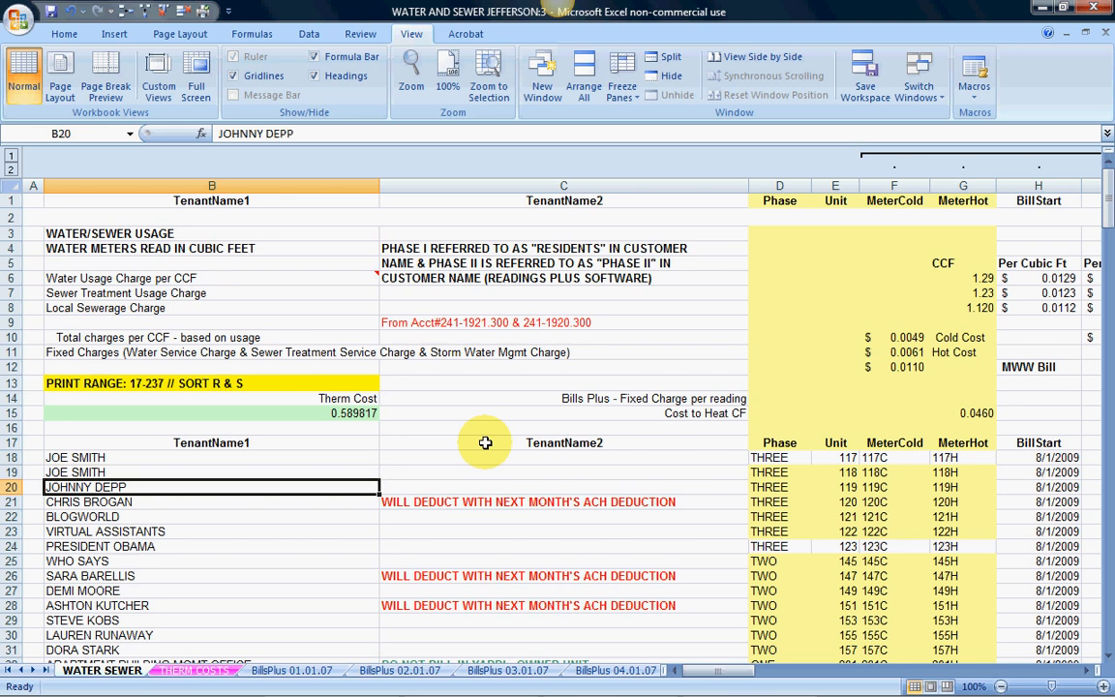
click(563, 488)
text(JOHNNY DEPP)
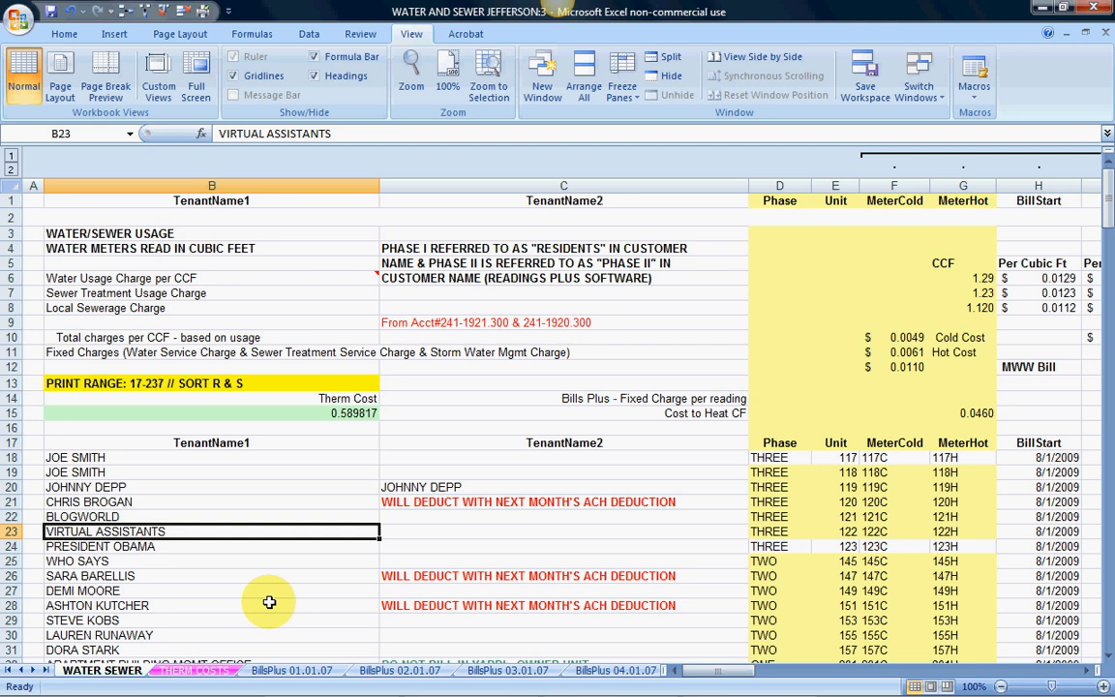
Step: Replace the VIRTUAL ASSISTANTS tenant name in B23 with VACANT
text(VACANT)
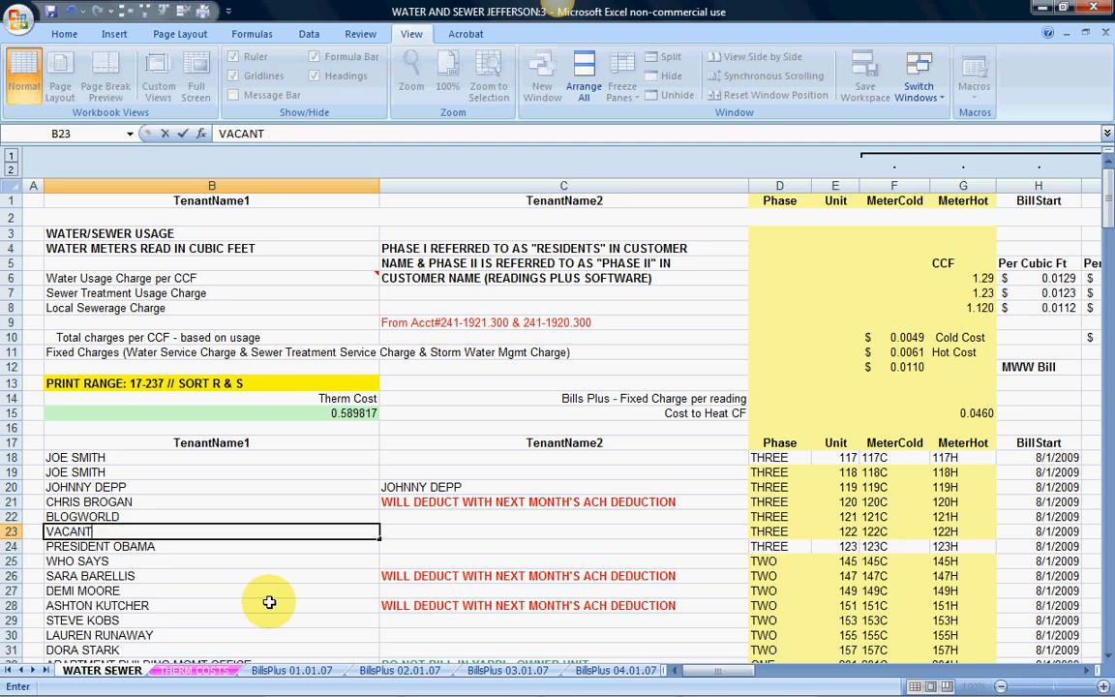